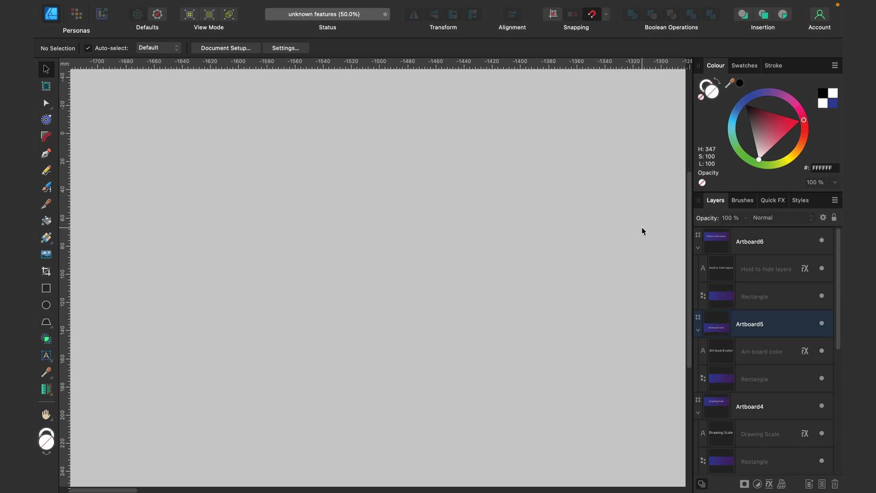
- Pan the canvas left to reveal the 'Cross compatibility' artboard
{"action": "left_click_drag", "start_coordinate": [643, 232], "coordinate": [173, 220]}
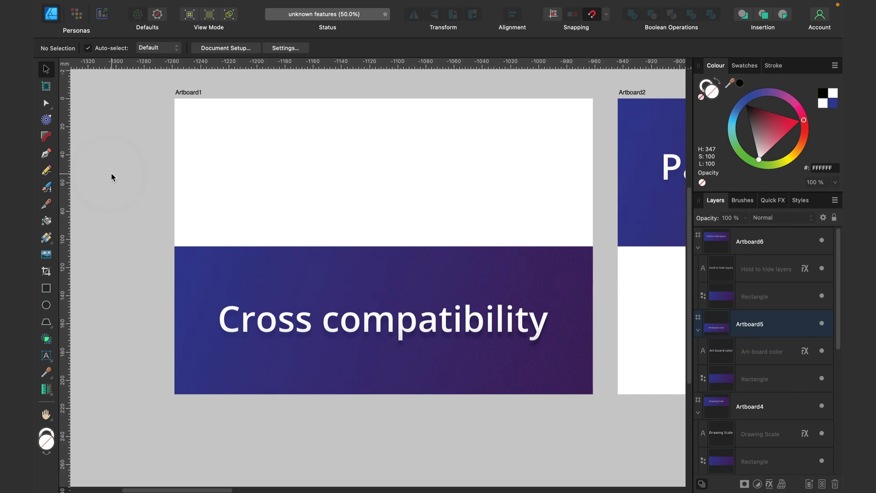
{"action": "mouse_move", "coordinate": [115, 178]}
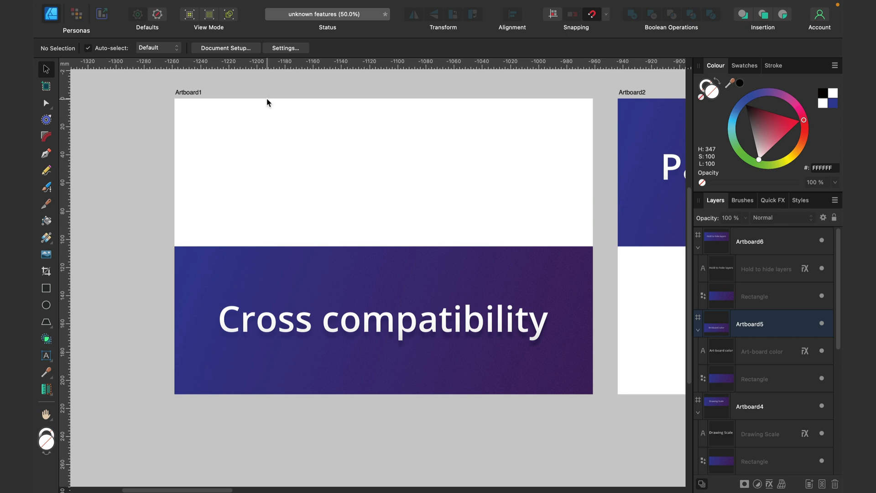
{"action": "mouse_move", "coordinate": [143, 98]}
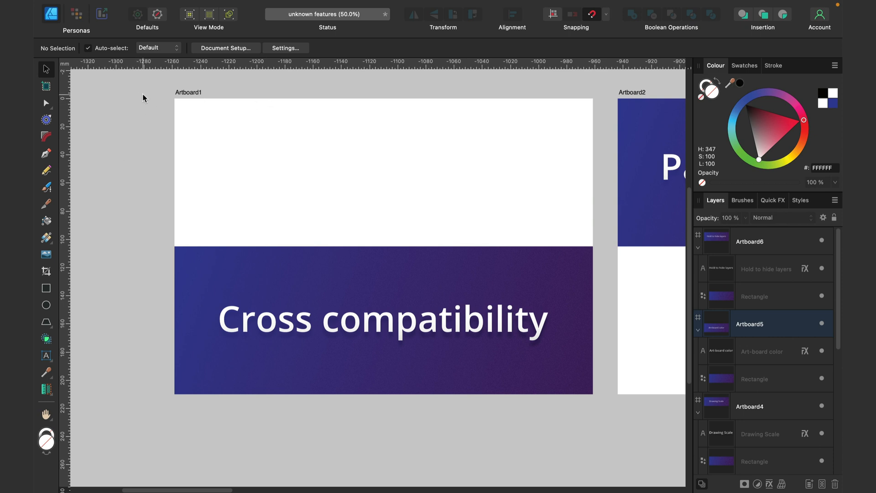
{"action": "mouse_move", "coordinate": [328, 305]}
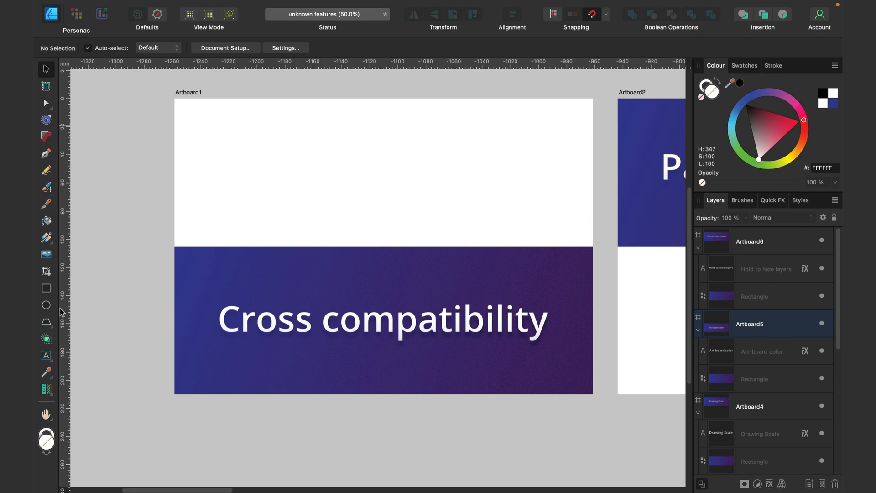
{"action": "mouse_move", "coordinate": [103, 125]}
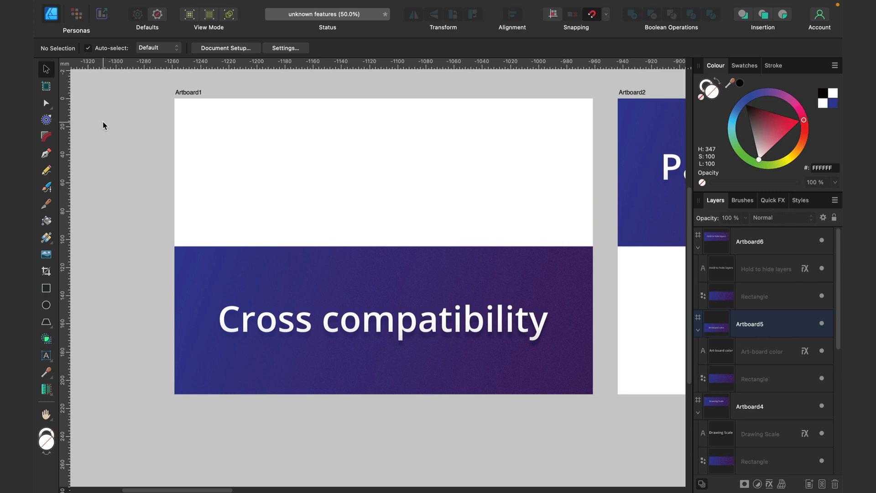
{"action": "mouse_move", "coordinate": [120, 118]}
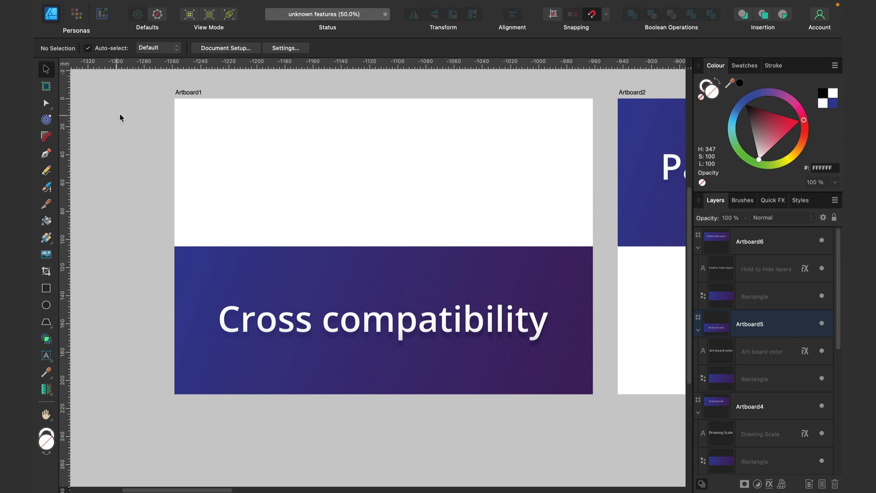
{"action": "mouse_move", "coordinate": [72, 14]}
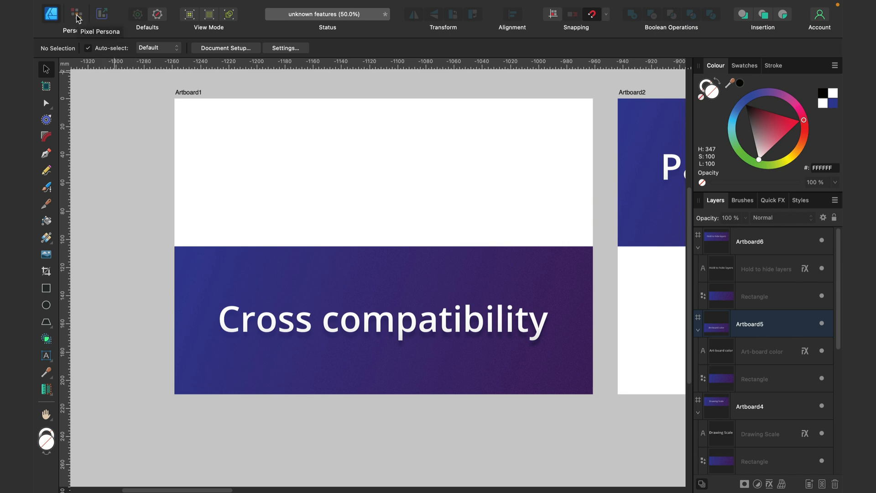
{"action": "left_click", "coordinate": [72, 12]}
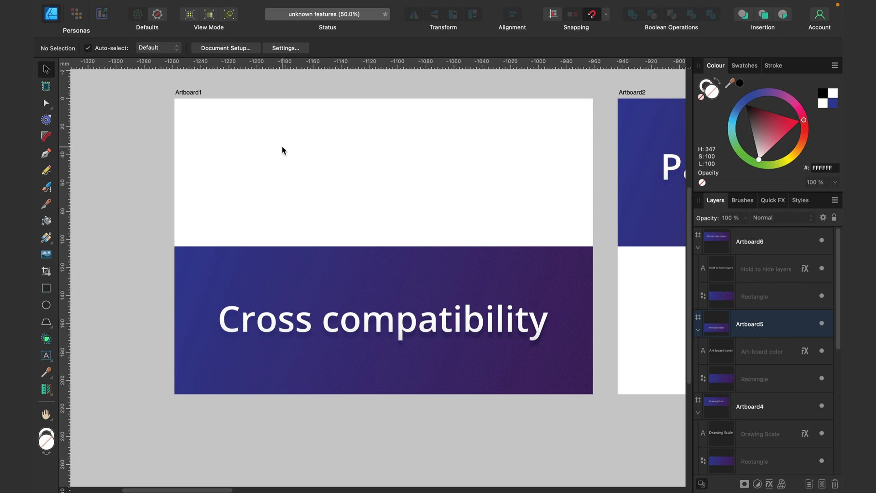
{"action": "mouse_move", "coordinate": [185, 97]}
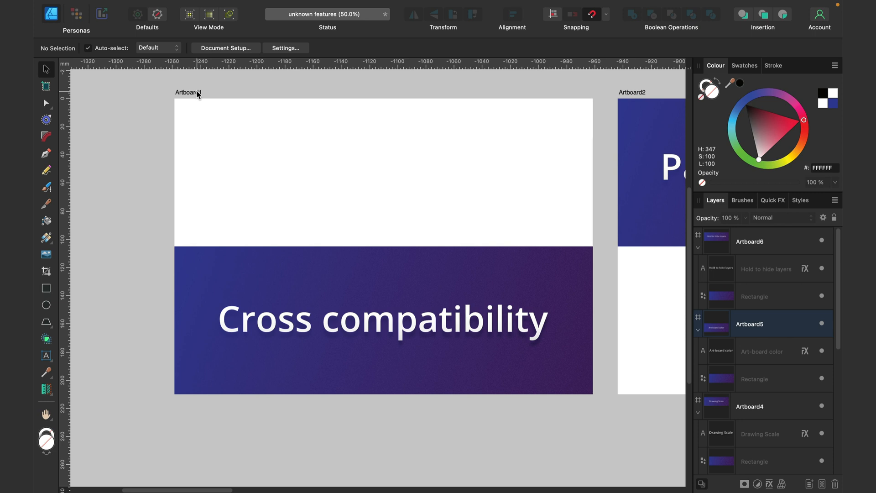
{"action": "mouse_move", "coordinate": [45, 87]}
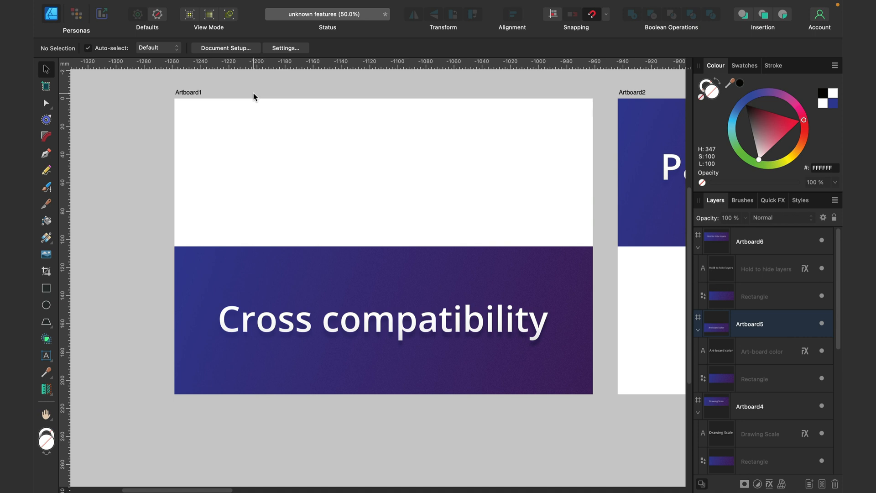
{"action": "mouse_move", "coordinate": [246, 95]}
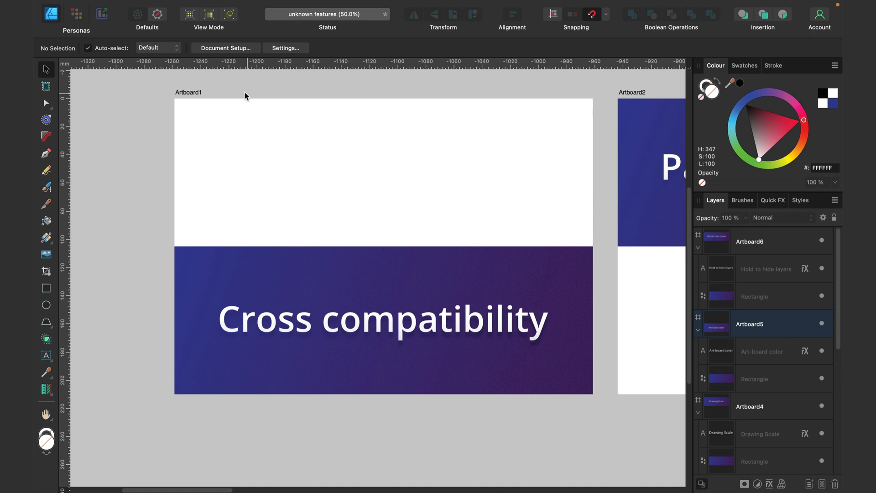
{"action": "mouse_move", "coordinate": [234, 92]}
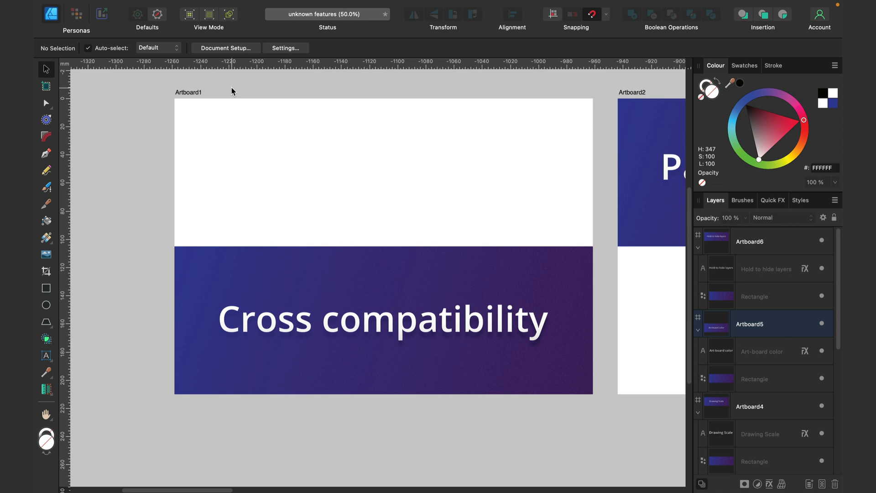
{"action": "mouse_move", "coordinate": [252, 98]}
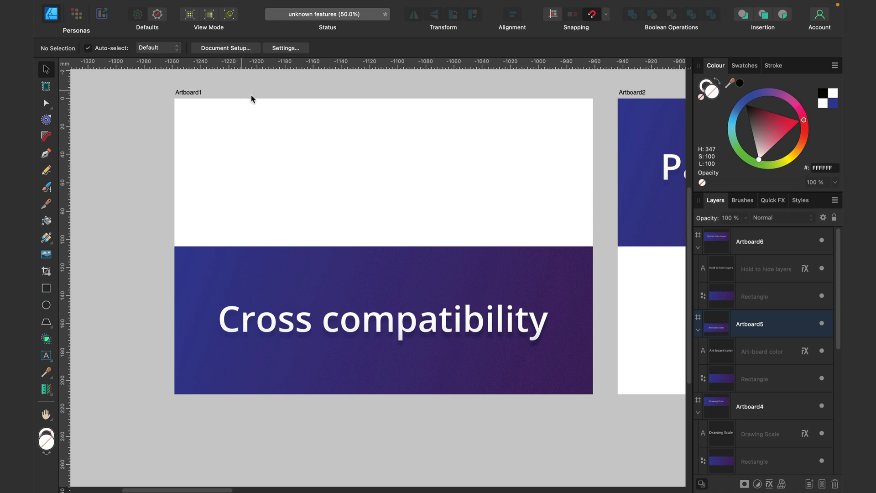
{"action": "mouse_move", "coordinate": [420, 255]}
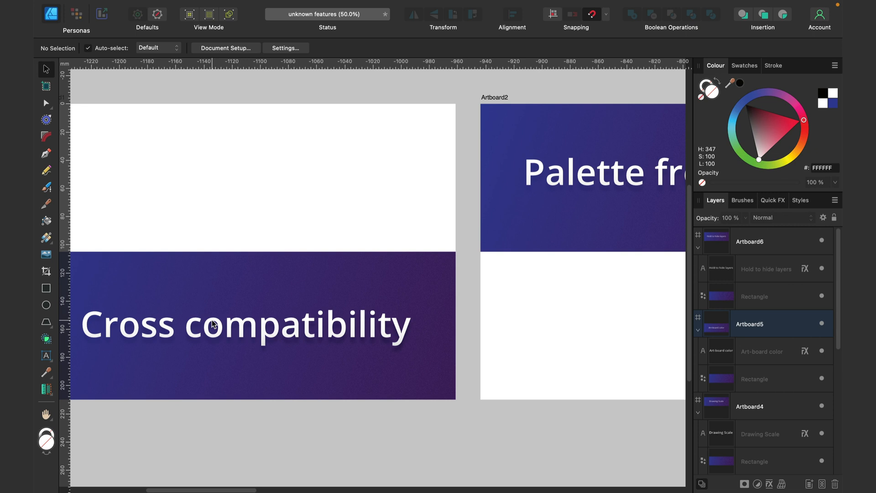
{"action": "mouse_move", "coordinate": [620, 200]}
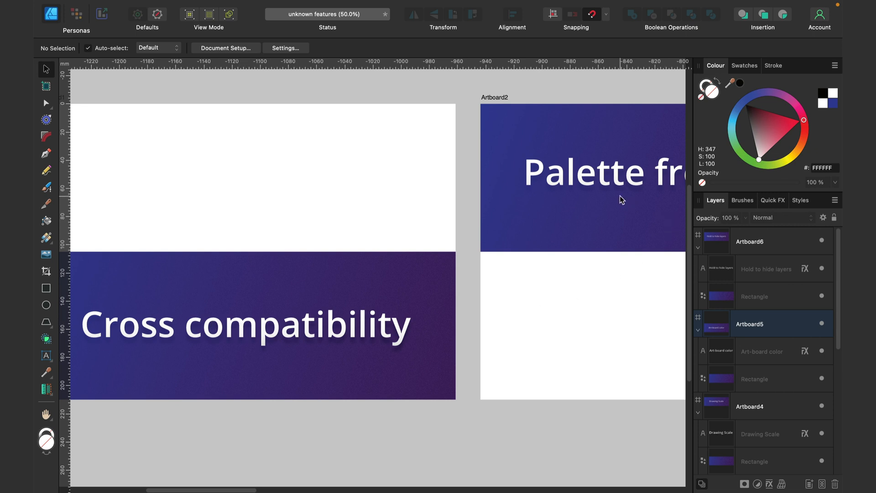
- Pan the canvas to centre Artboard2, 'Palette from Image'
{"action": "left_click_drag", "start_coordinate": [623, 199], "coordinate": [402, 283]}
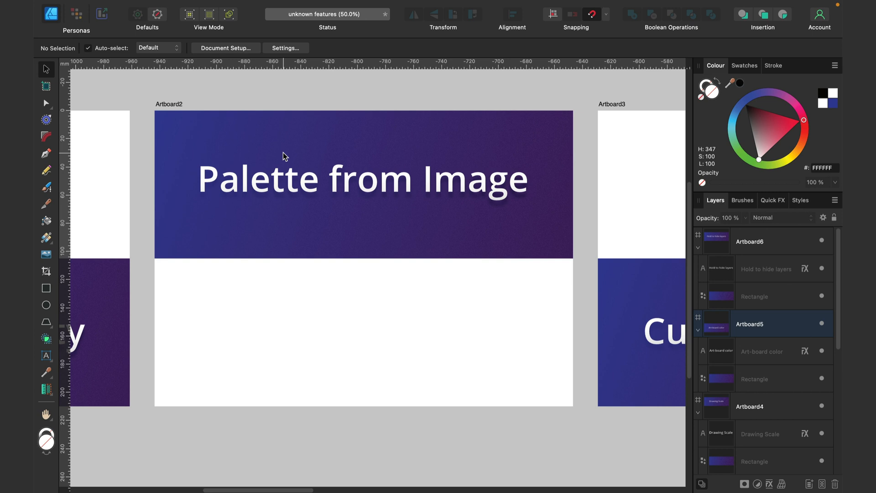
{"action": "mouse_move", "coordinate": [296, 126]}
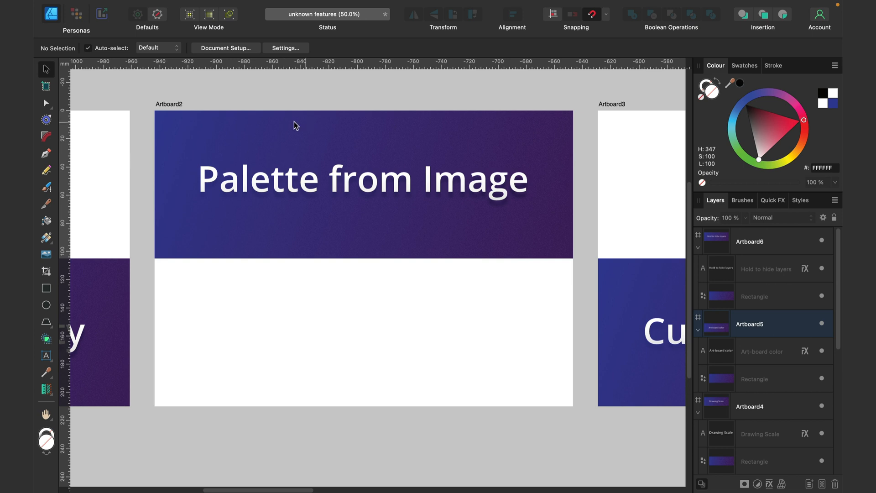
{"action": "mouse_move", "coordinate": [364, 141]}
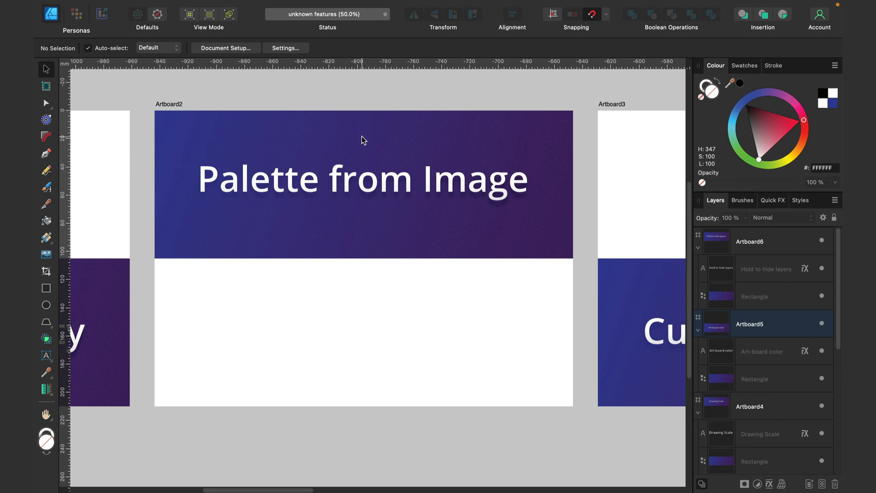
{"action": "mouse_move", "coordinate": [395, 132]}
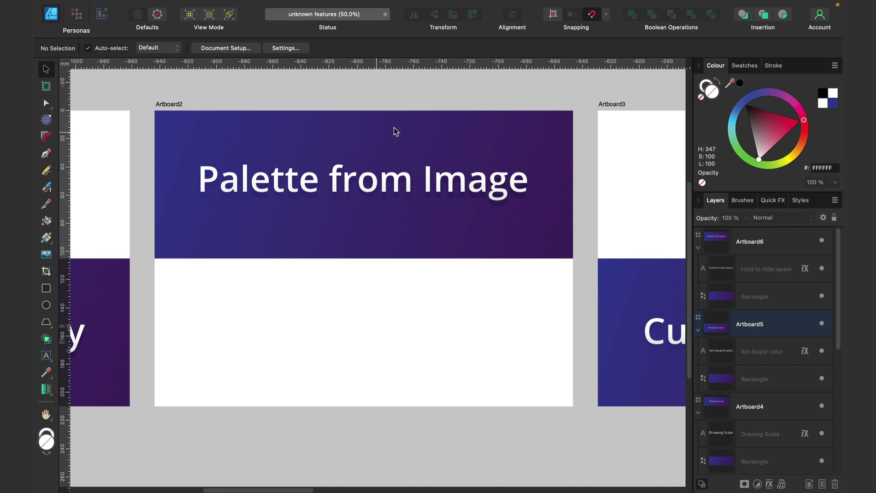
- Show the Swatches panel and its palette menu offering Create Palette From Image
{"action": "left_click", "coordinate": [744, 66]}
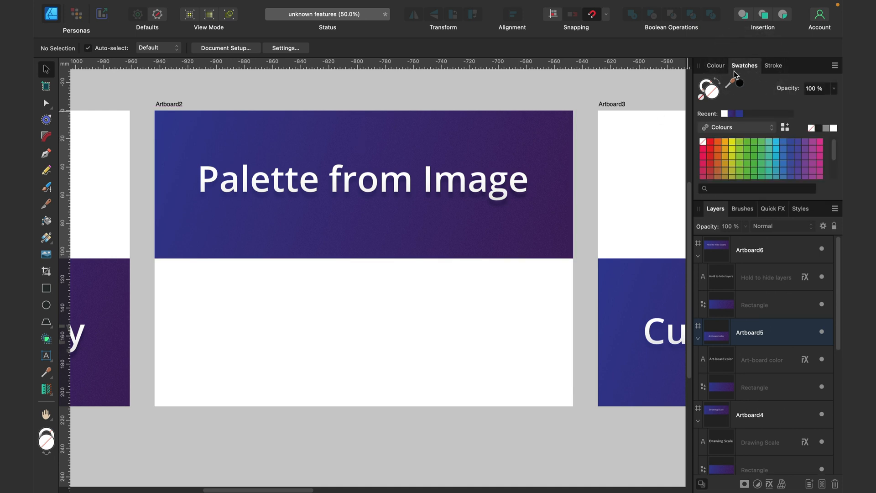
{"action": "left_click", "coordinate": [834, 66]}
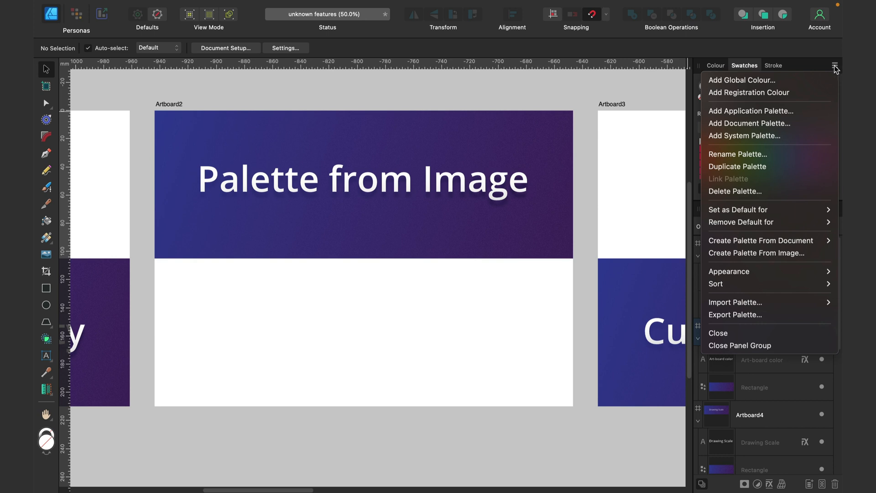
{"action": "mouse_move", "coordinate": [787, 175]}
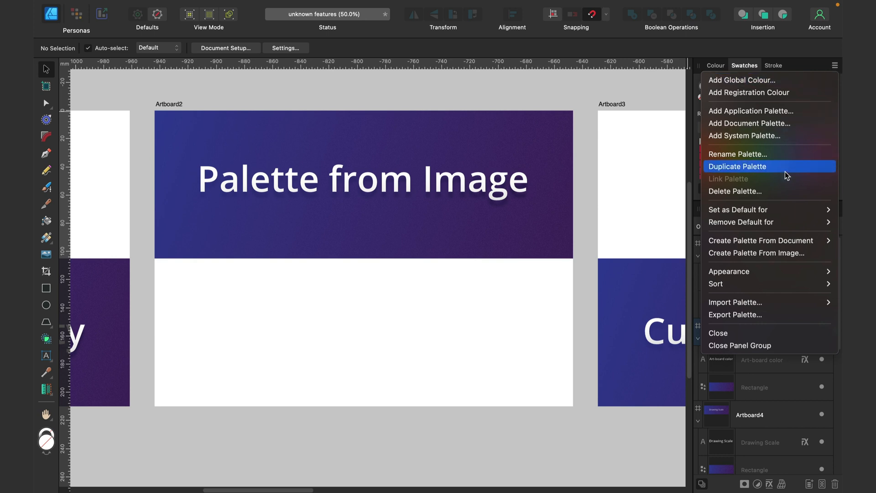
{"action": "mouse_move", "coordinate": [765, 252]}
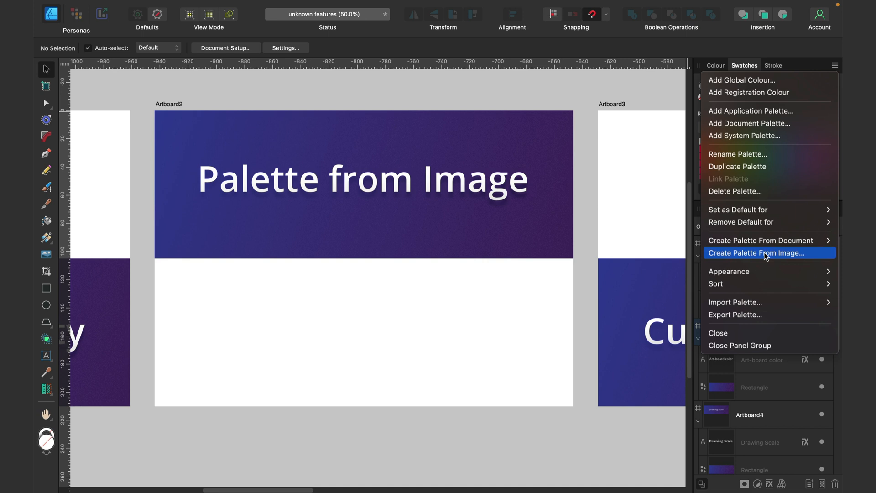
{"action": "mouse_move", "coordinate": [773, 258]}
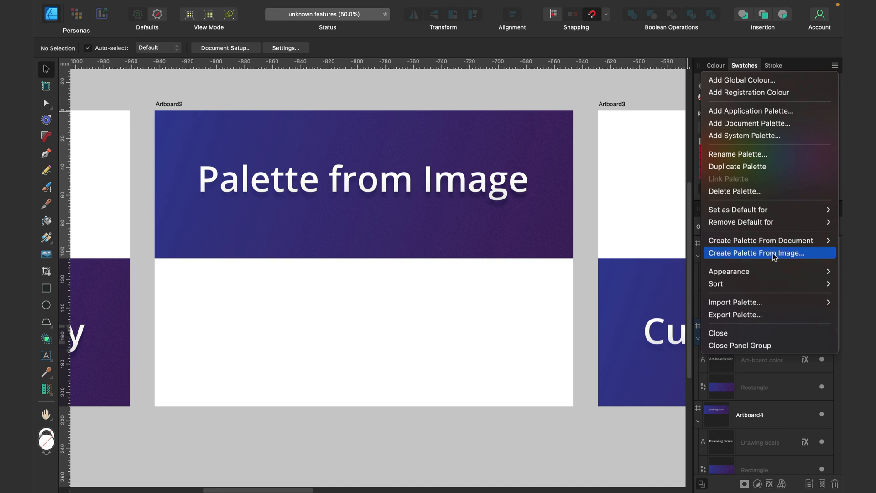
- Extract a three-colour palette from the cat photo, previewing it before creating
{"action": "left_click", "coordinate": [770, 253]}
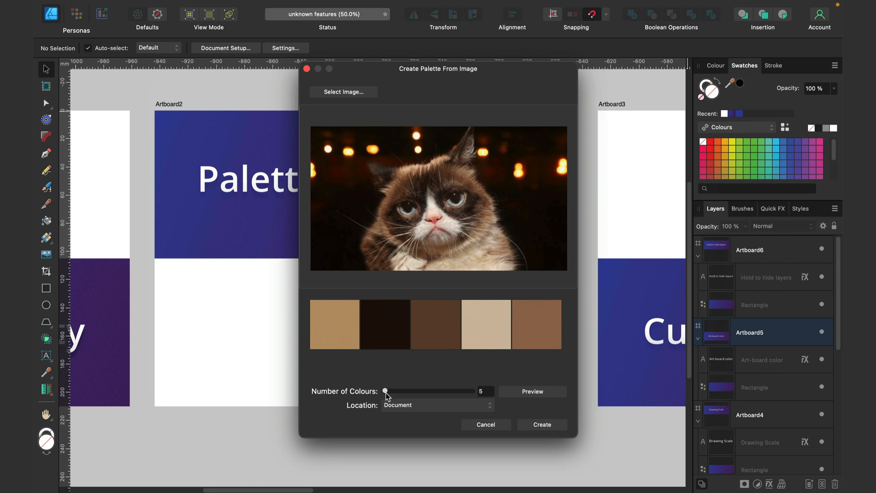
{"action": "left_click_drag", "start_coordinate": [385, 391], "coordinate": [389, 392]}
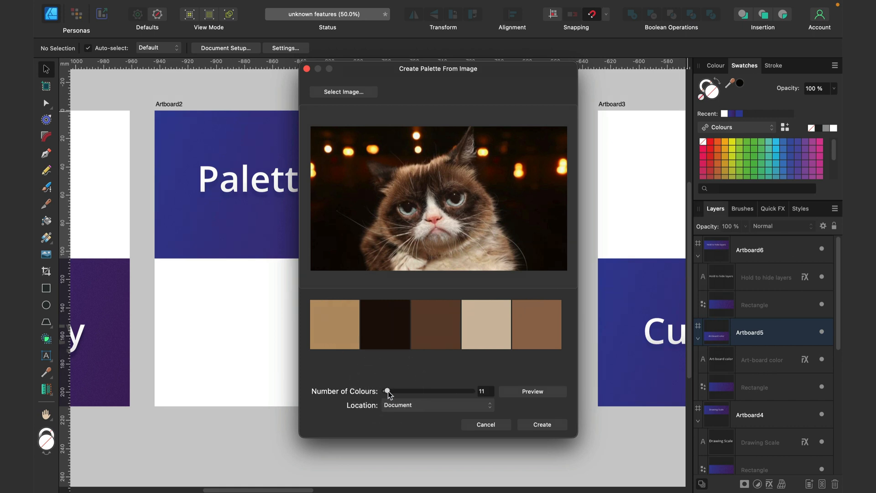
{"action": "left_click", "coordinate": [532, 391]}
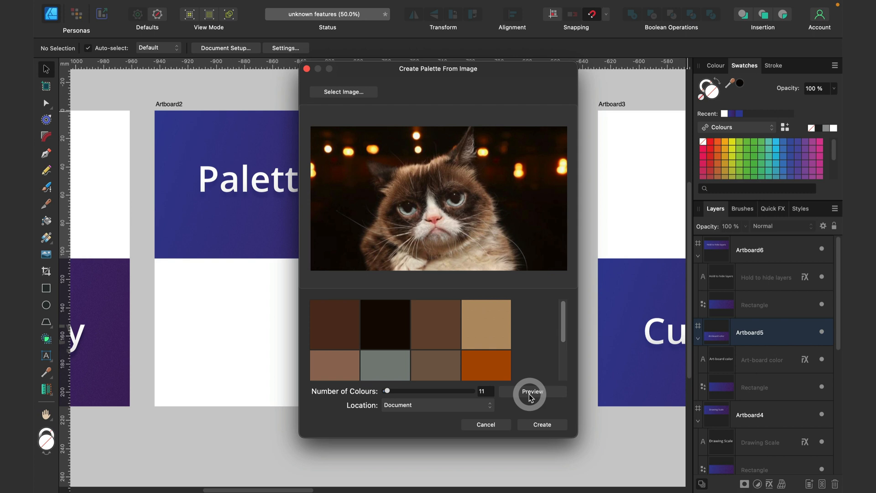
{"action": "left_click", "coordinate": [532, 392]}
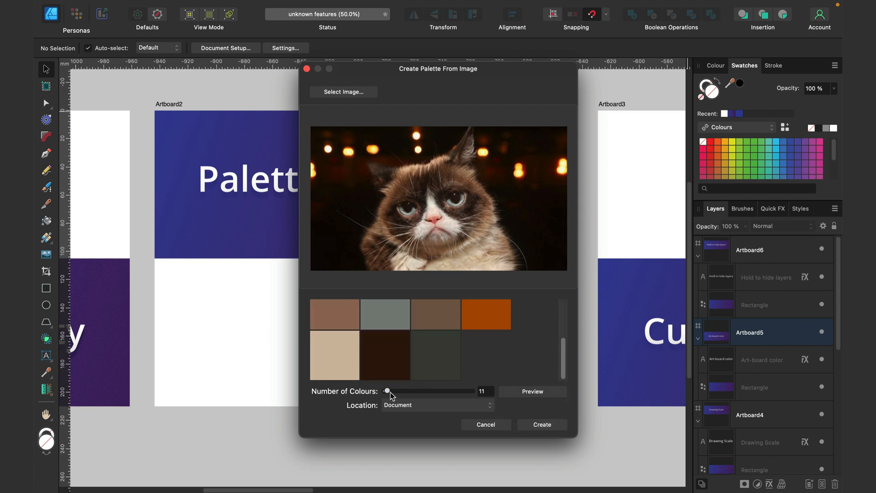
{"action": "left_click_drag", "start_coordinate": [389, 391], "coordinate": [385, 391]}
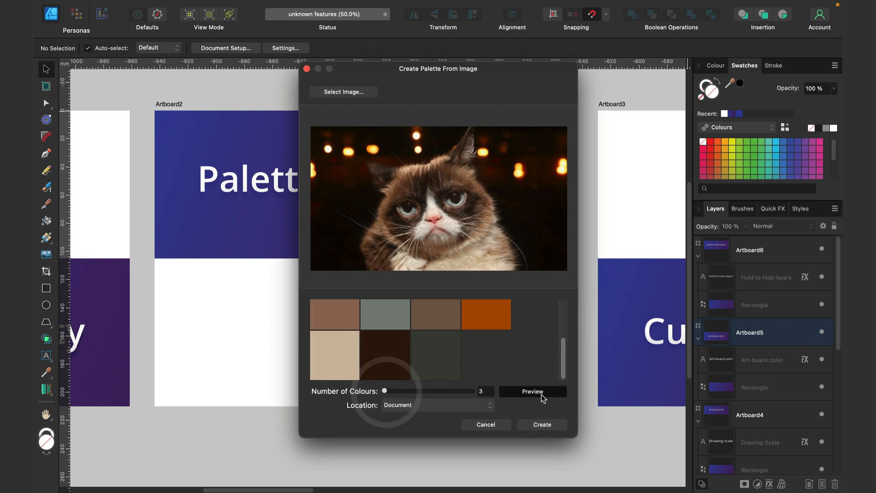
{"action": "left_click", "coordinate": [533, 391]}
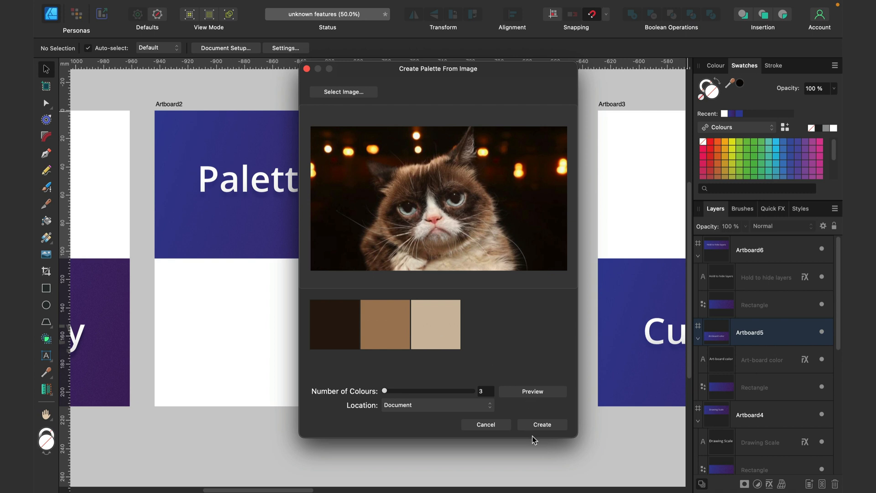
{"action": "left_click", "coordinate": [542, 425]}
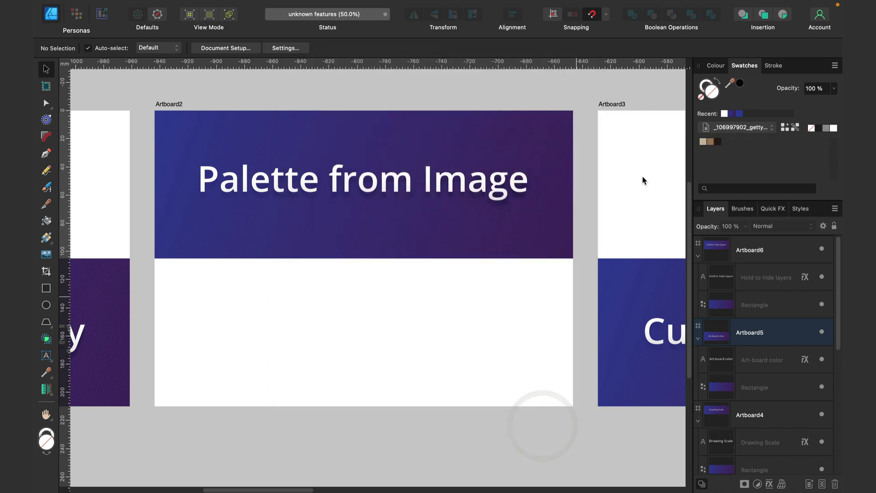
{"action": "mouse_move", "coordinate": [722, 145]}
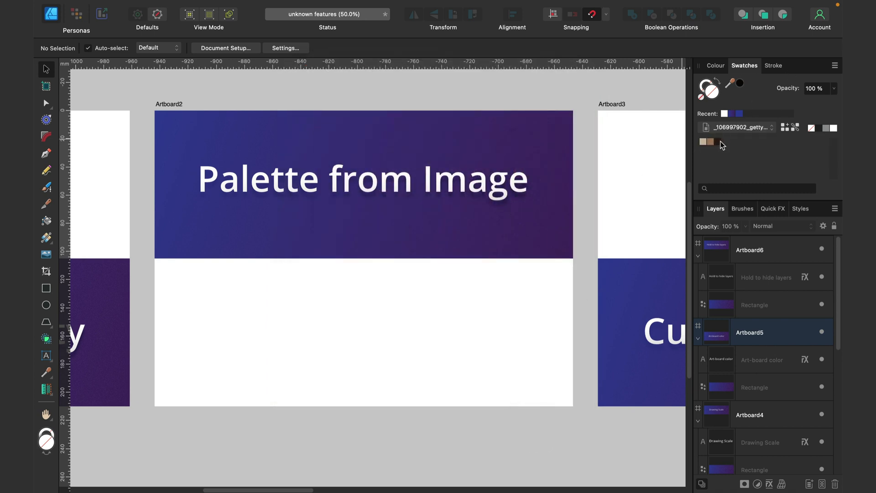
{"action": "mouse_move", "coordinate": [717, 132]}
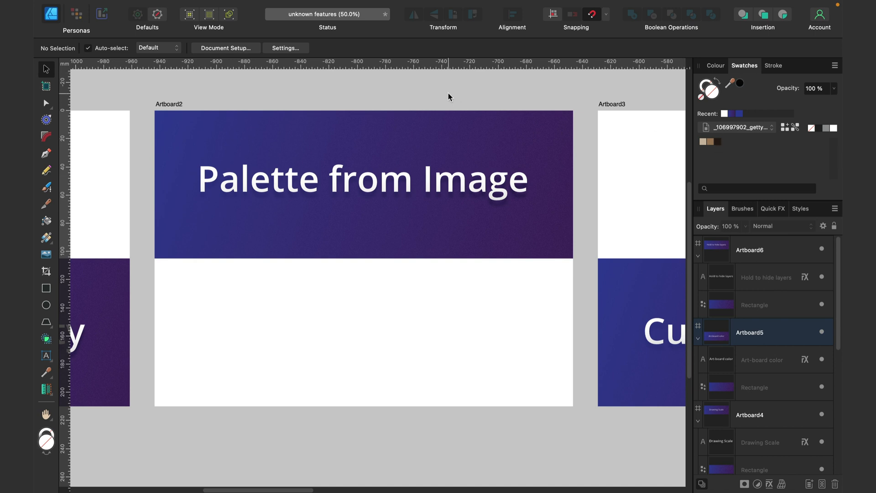
{"action": "mouse_move", "coordinate": [446, 95]}
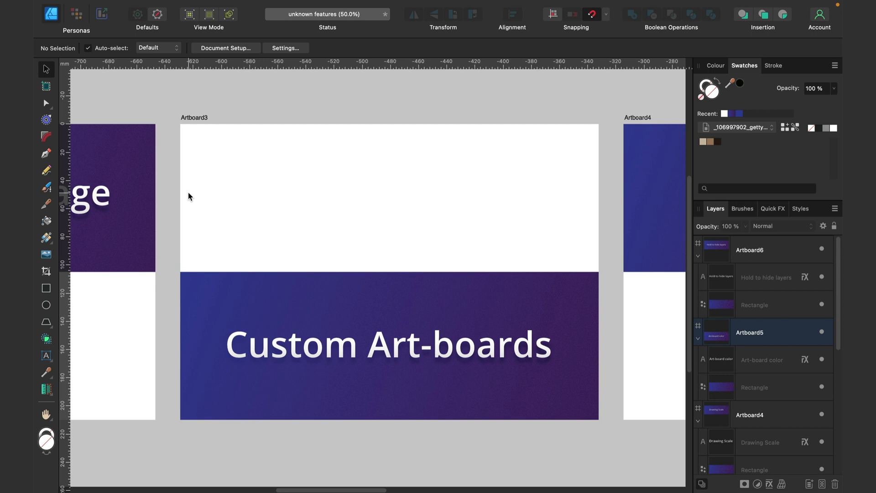
{"action": "mouse_move", "coordinate": [471, 102]}
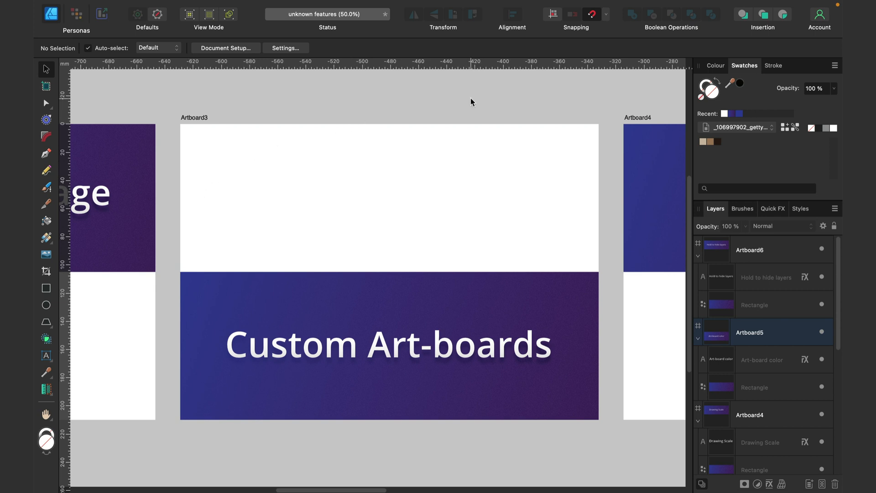
{"action": "mouse_move", "coordinate": [200, 130]}
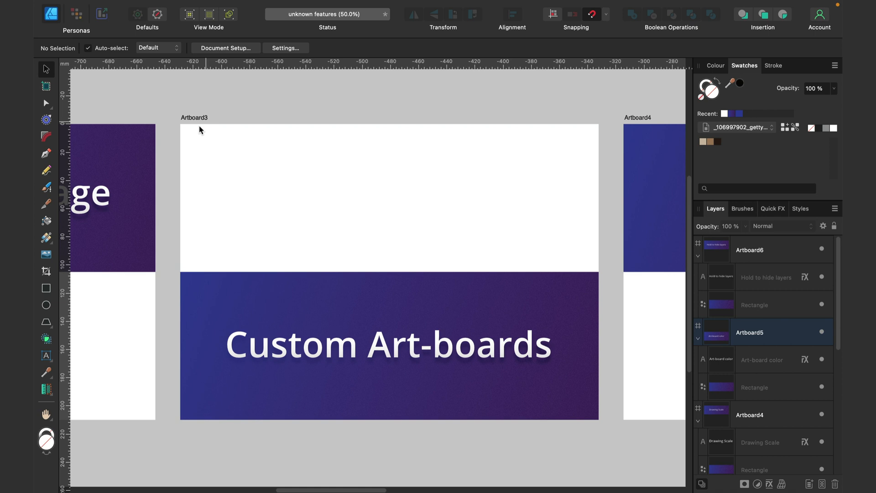
{"action": "mouse_move", "coordinate": [212, 144]}
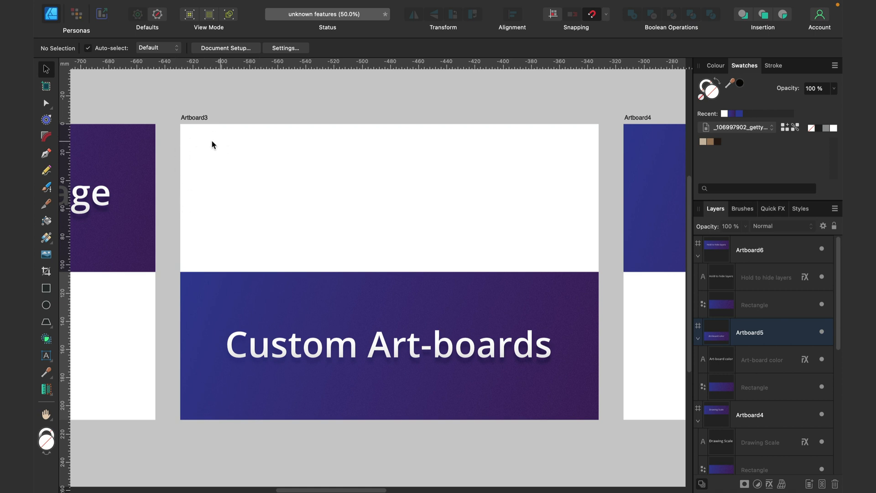
{"action": "mouse_move", "coordinate": [288, 147]}
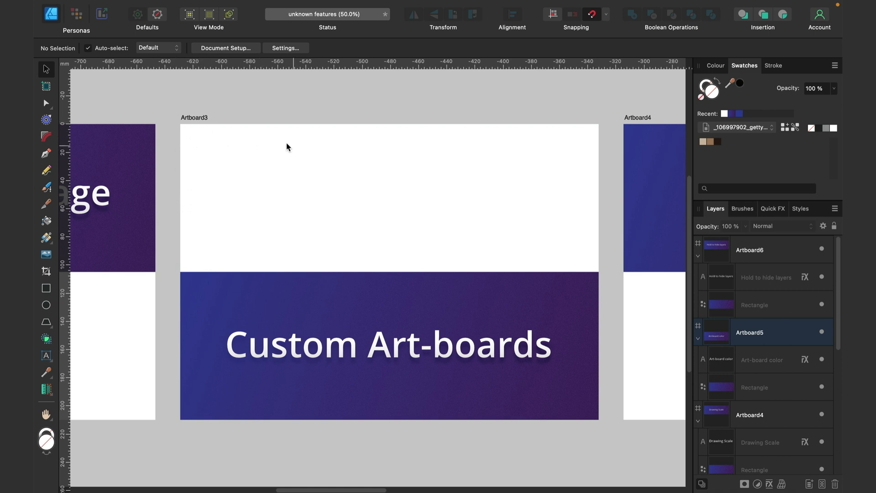
{"action": "mouse_move", "coordinate": [319, 168]}
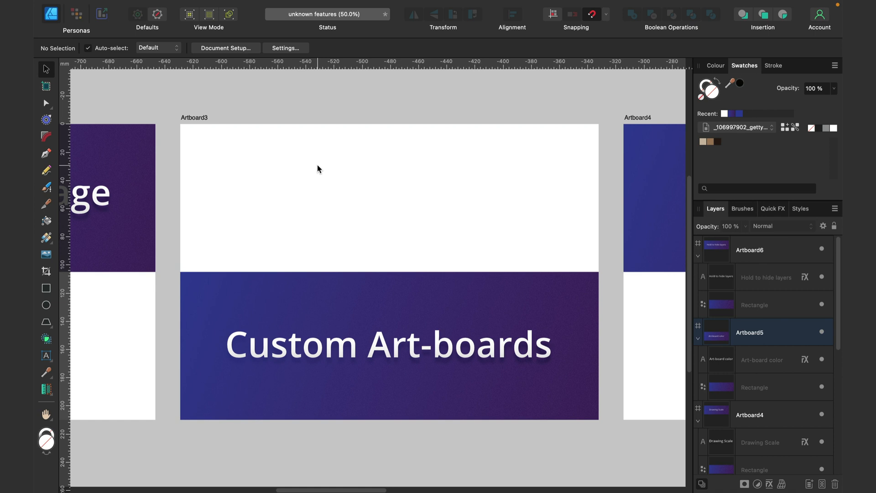
{"action": "mouse_move", "coordinate": [326, 162]}
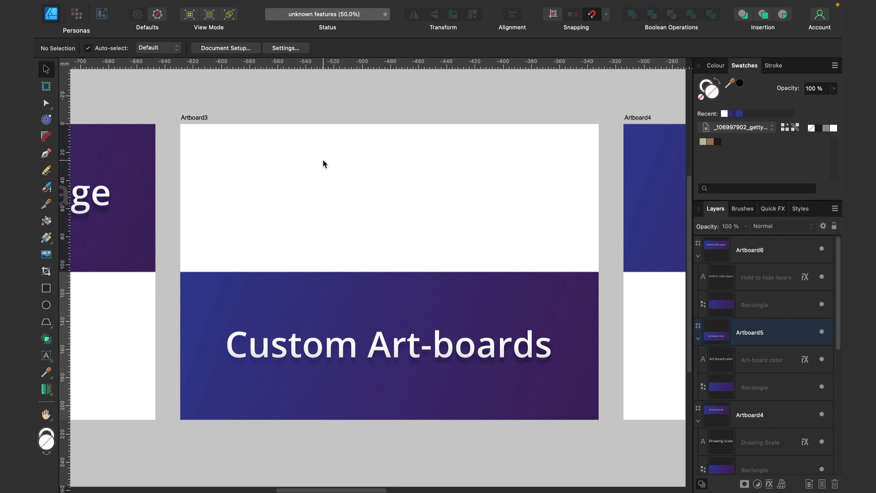
{"action": "mouse_move", "coordinate": [260, 238]}
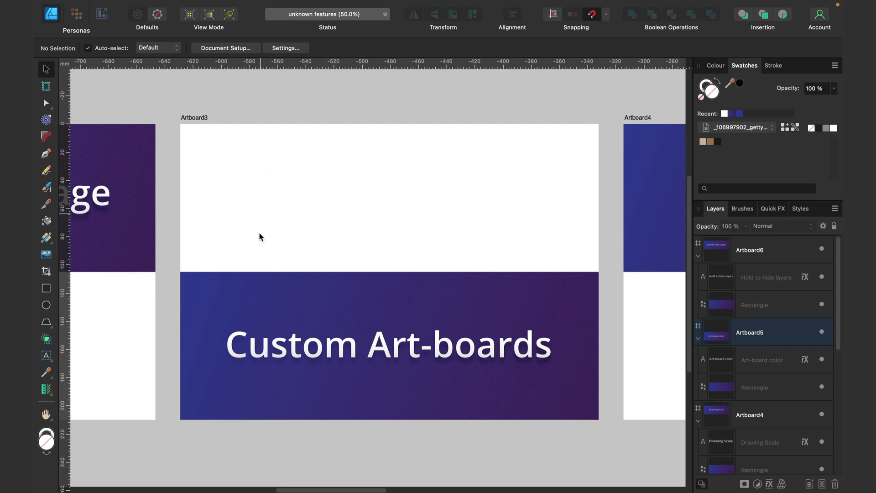
{"action": "mouse_move", "coordinate": [318, 158]}
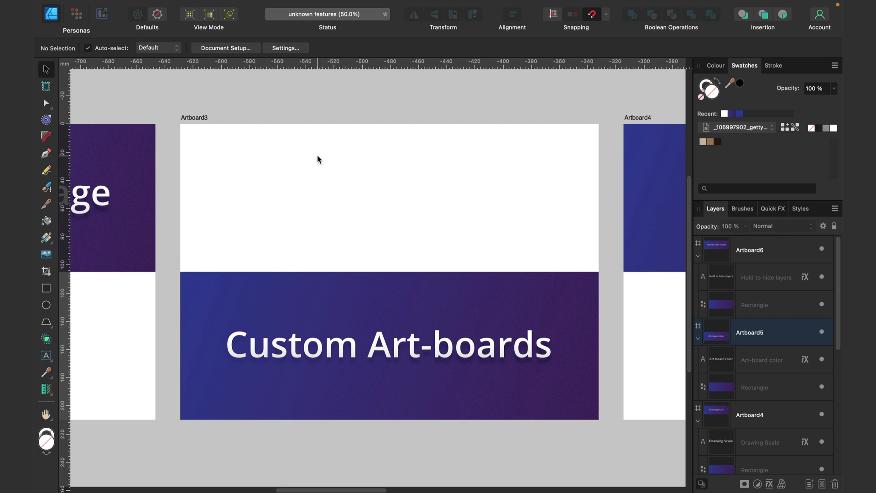
{"action": "mouse_move", "coordinate": [307, 156]}
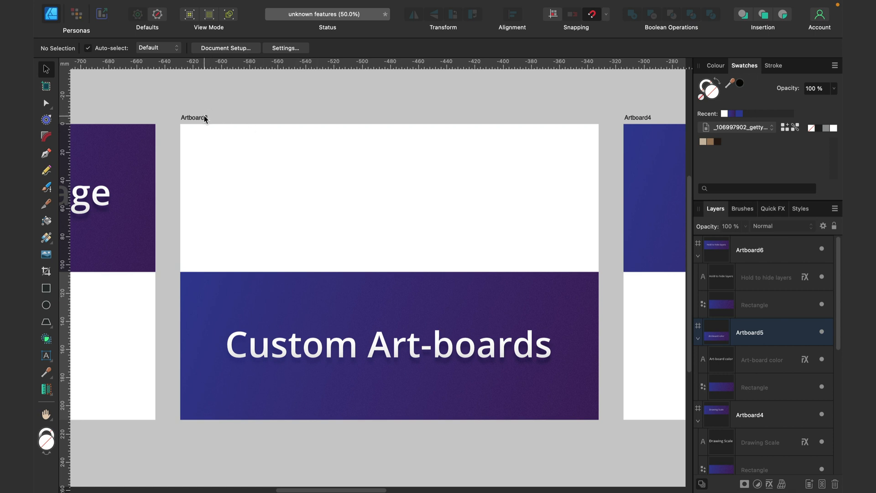
- Select the 'Custom Art-boards' artboard, then pick a tool from the Tools panel
{"action": "left_click", "coordinate": [202, 120]}
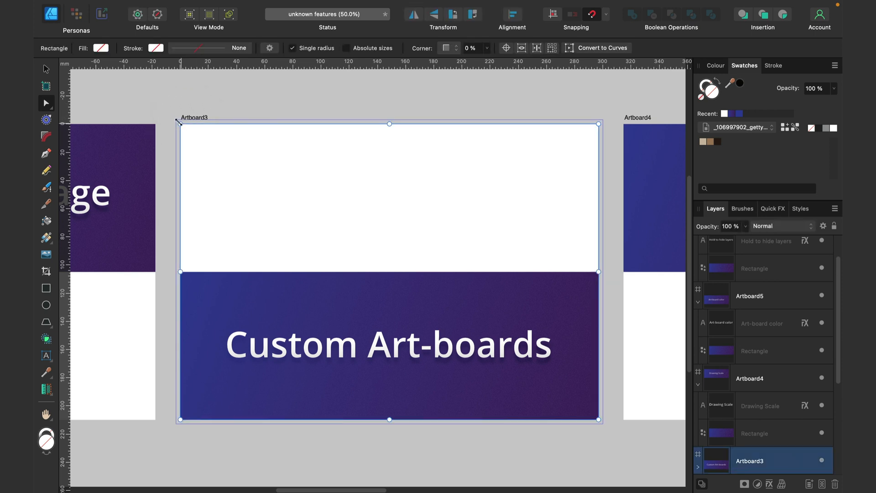
{"action": "mouse_move", "coordinate": [168, 113]}
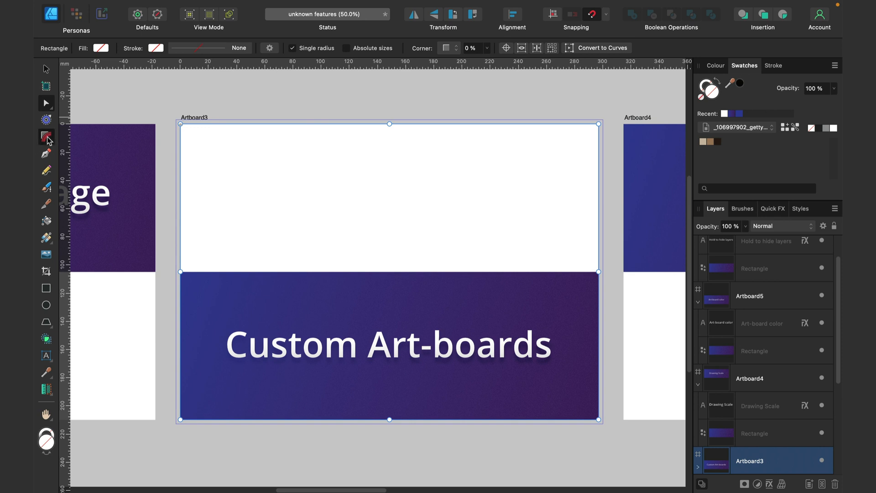
{"action": "left_click", "coordinate": [46, 136]}
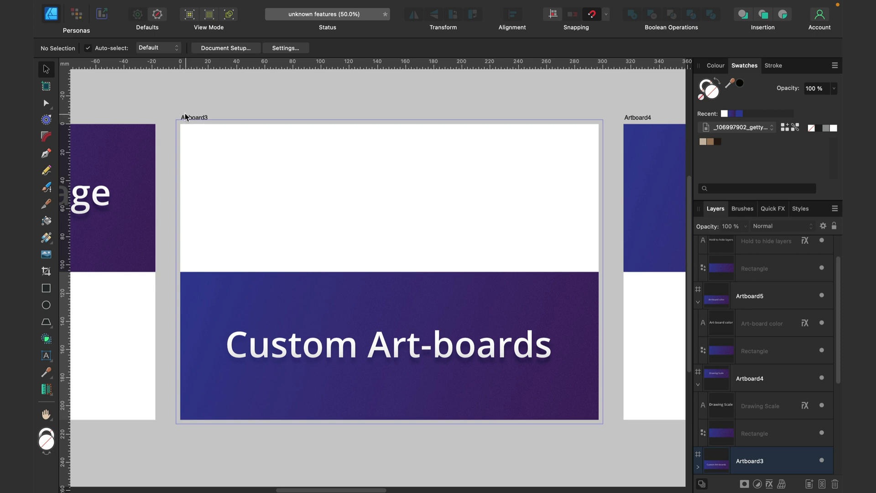
{"action": "mouse_move", "coordinate": [192, 123]}
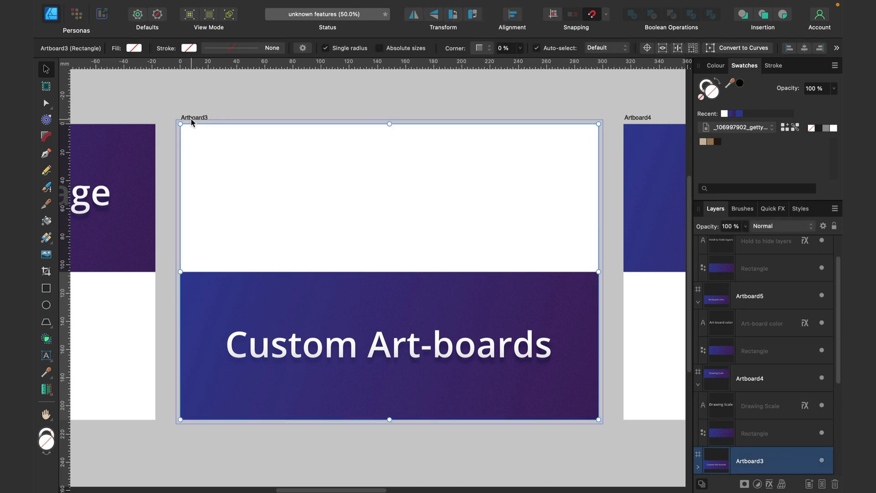
{"action": "mouse_move", "coordinate": [674, 179]}
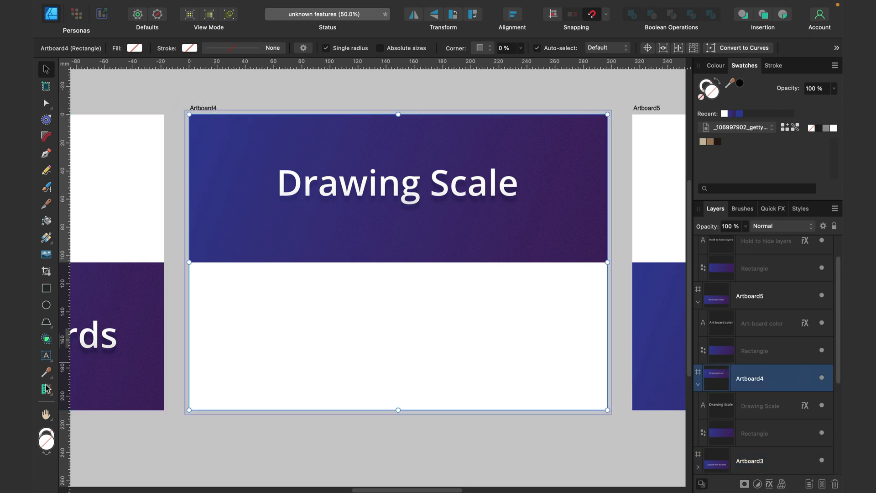
- Switch to the area and perimeter measuring tool and set a 1:10 drawing scale
{"action": "left_click", "coordinate": [45, 389]}
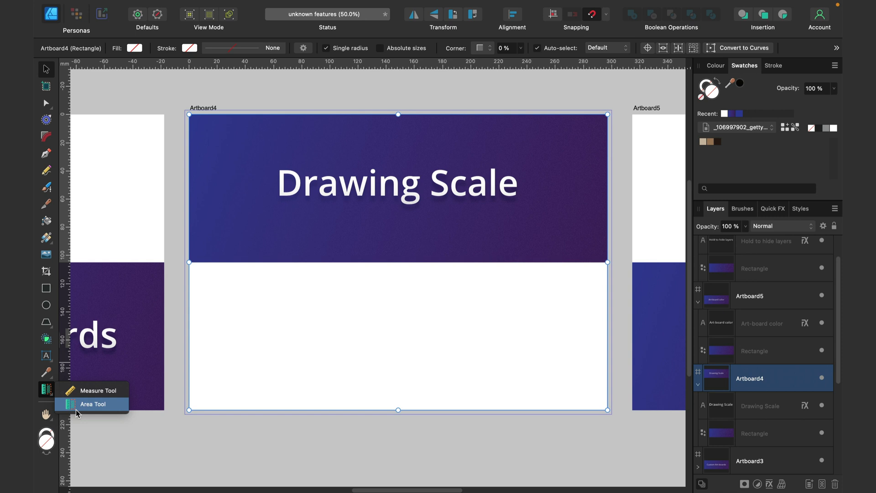
{"action": "left_click", "coordinate": [92, 403]}
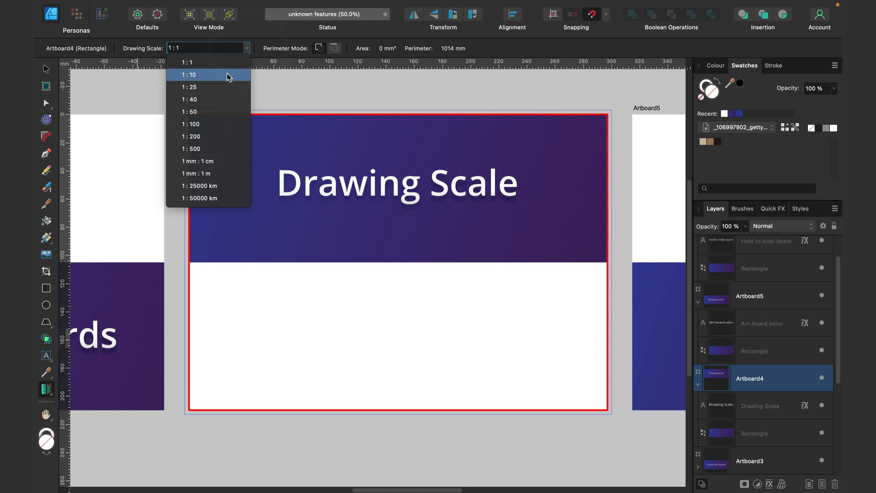
{"action": "left_click", "coordinate": [189, 74]}
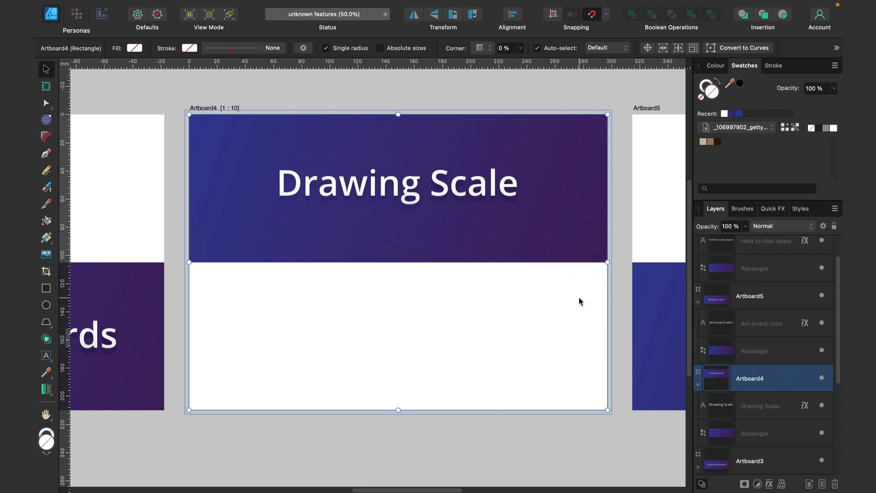
{"action": "mouse_move", "coordinate": [792, 223]}
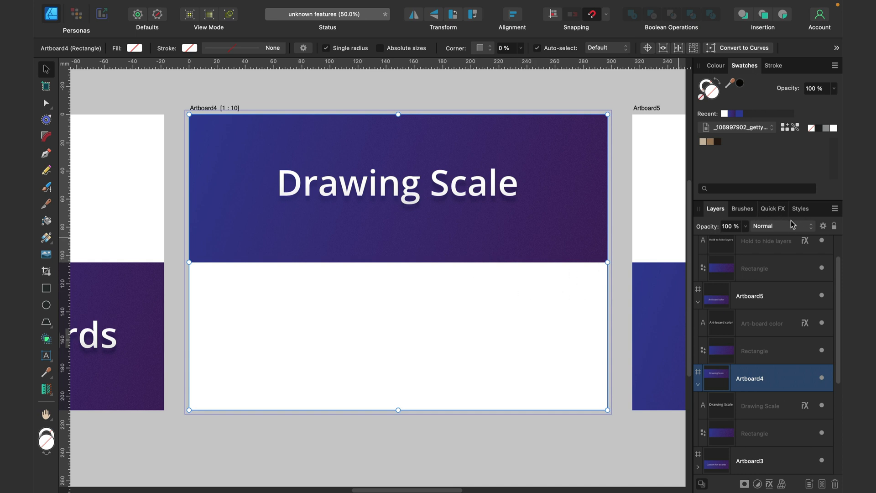
{"action": "mouse_move", "coordinate": [44, 290]}
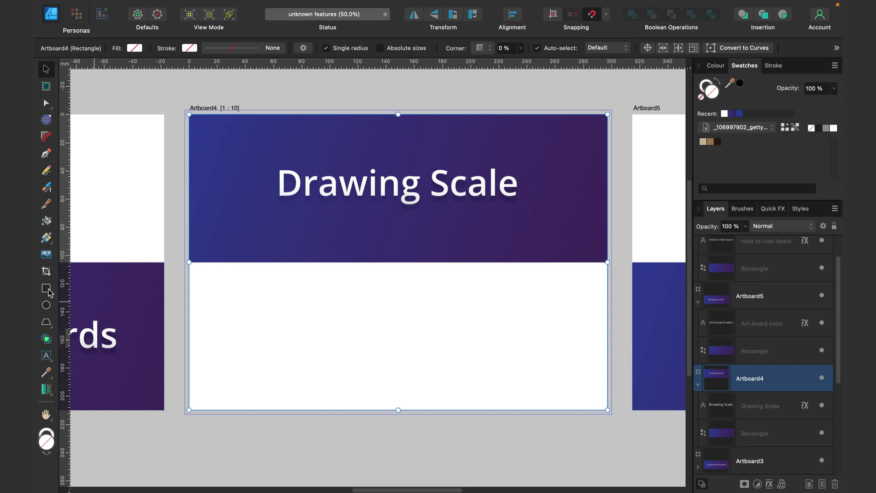
- Draw an unfilled rectangle in the lower half, adjust its width, and switch to centimetres
{"action": "left_click_drag", "start_coordinate": [347, 292], "coordinate": [473, 348]}
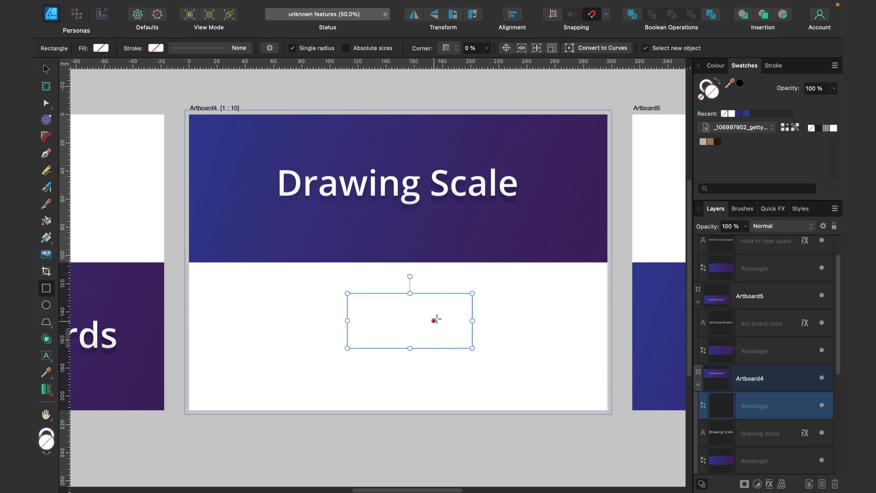
{"action": "mouse_move", "coordinate": [765, 372]}
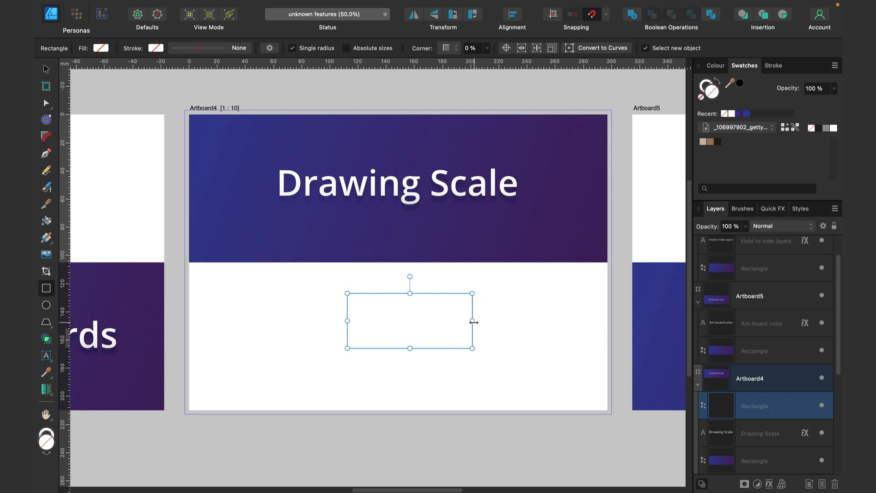
{"action": "left_click_drag", "start_coordinate": [474, 320], "coordinate": [522, 321]}
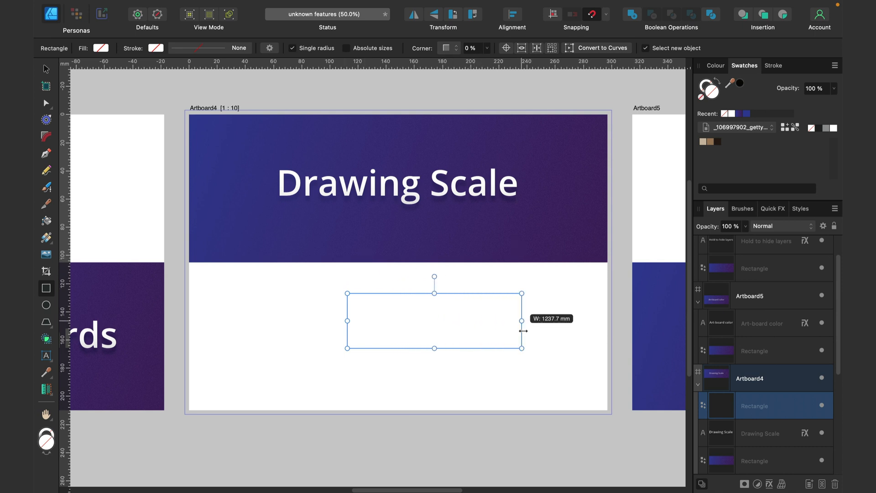
{"action": "left_click_drag", "start_coordinate": [521, 321], "coordinate": [459, 321]}
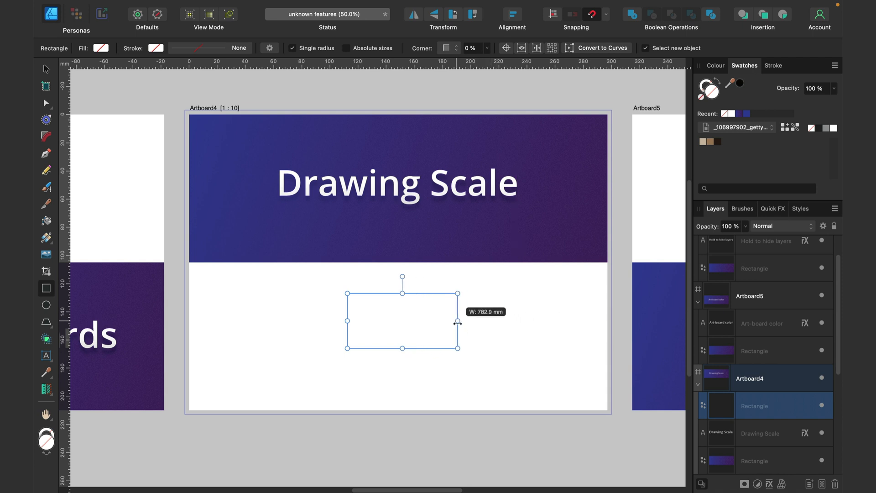
{"action": "left_click_drag", "start_coordinate": [459, 323], "coordinate": [445, 323]}
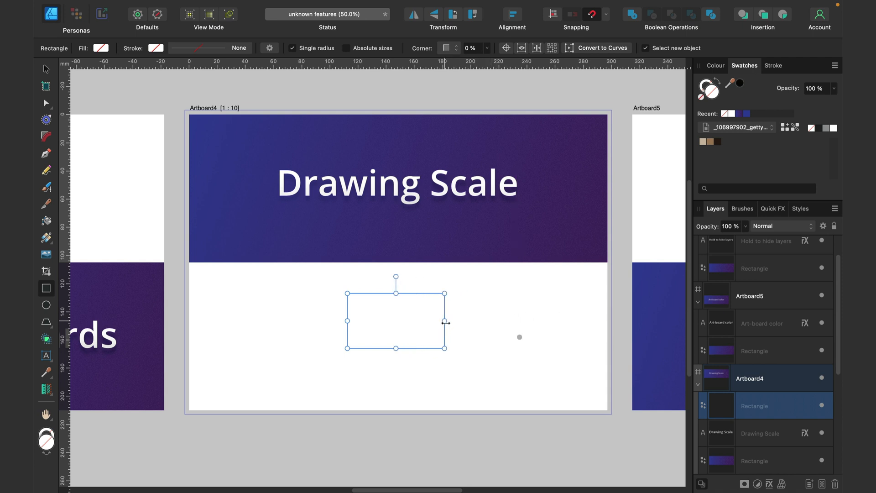
{"action": "mouse_move", "coordinate": [410, 297]}
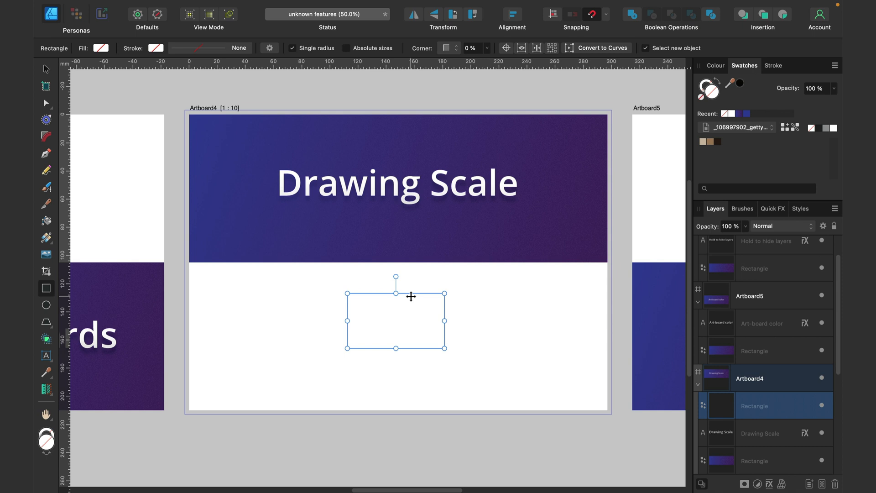
{"action": "mouse_move", "coordinate": [411, 283]}
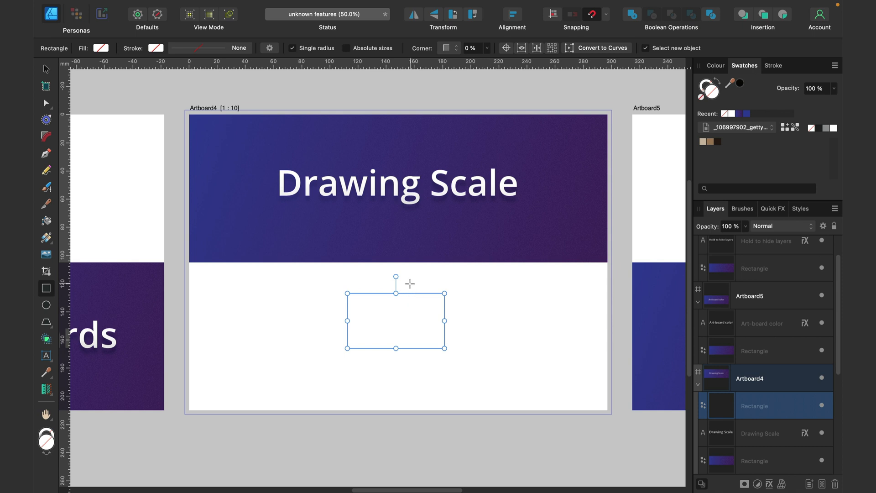
{"action": "mouse_move", "coordinate": [206, 91]}
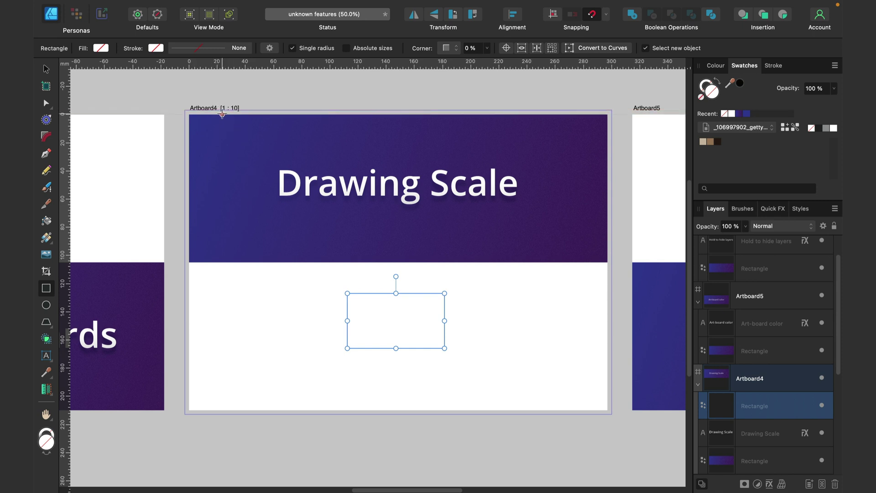
{"action": "mouse_move", "coordinate": [523, 263]}
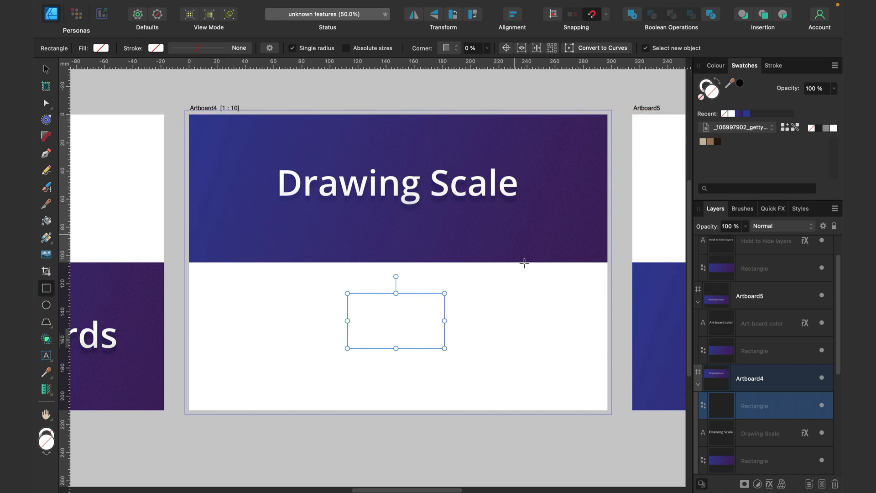
{"action": "left_click_drag", "start_coordinate": [445, 321], "coordinate": [473, 321]}
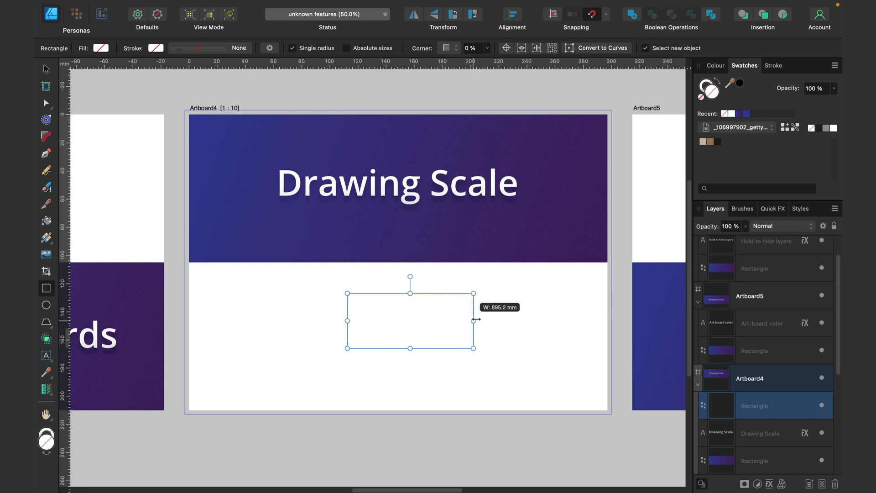
{"action": "left_click_drag", "start_coordinate": [474, 320], "coordinate": [501, 321]}
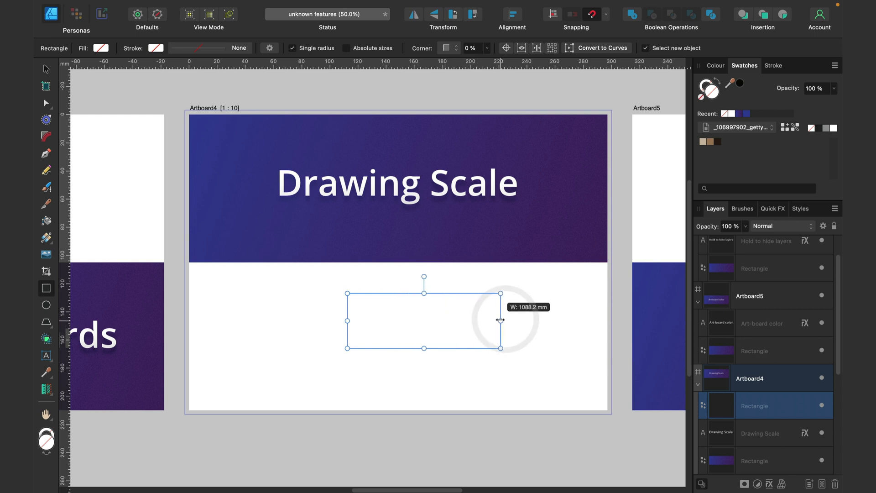
{"action": "left_click_drag", "start_coordinate": [500, 320], "coordinate": [500, 319]}
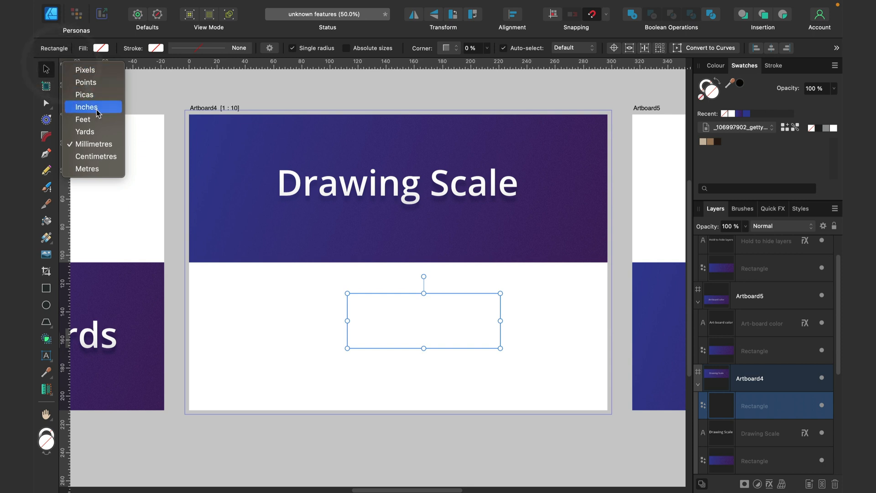
{"action": "mouse_move", "coordinate": [91, 82]}
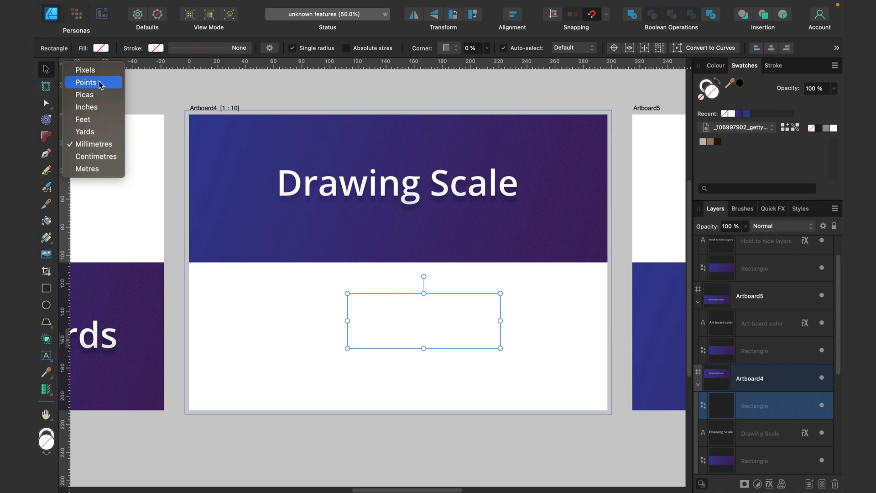
{"action": "mouse_move", "coordinate": [96, 156]}
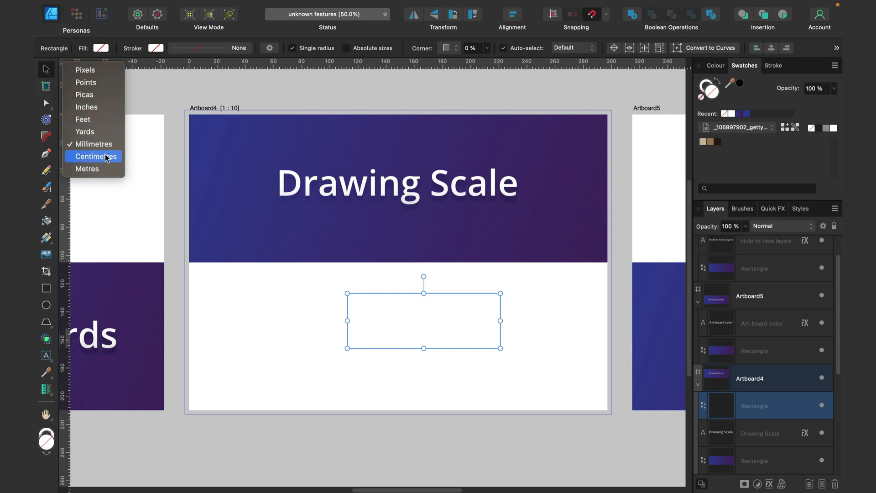
{"action": "left_click", "coordinate": [93, 156]}
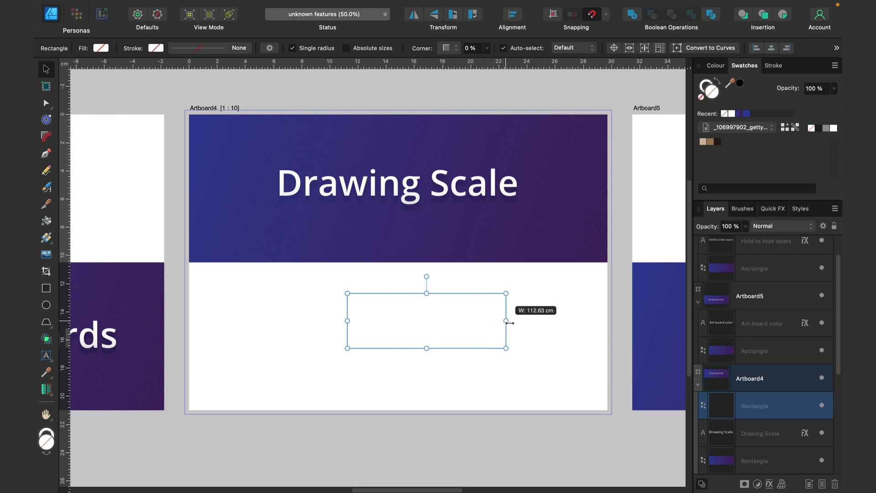
- Narrow the rectangle to about 100 cm and move it further left
{"action": "left_click_drag", "start_coordinate": [507, 322], "coordinate": [500, 322]}
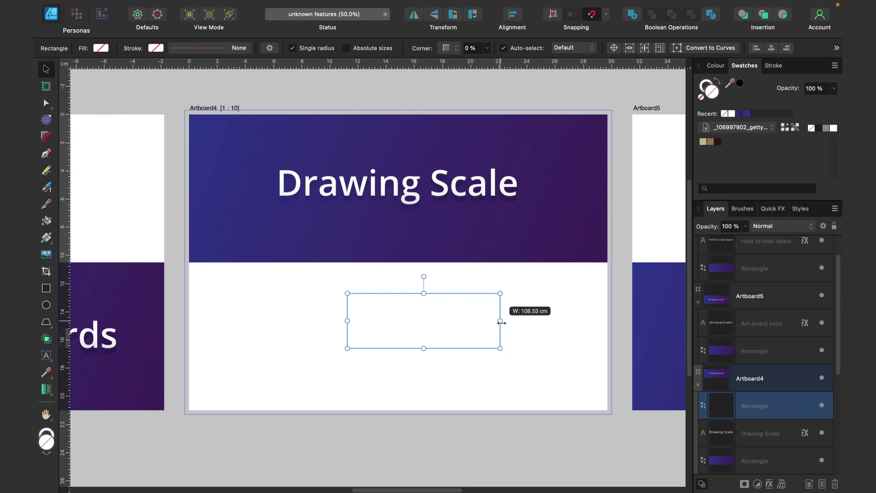
{"action": "left_click_drag", "start_coordinate": [501, 322], "coordinate": [490, 322]}
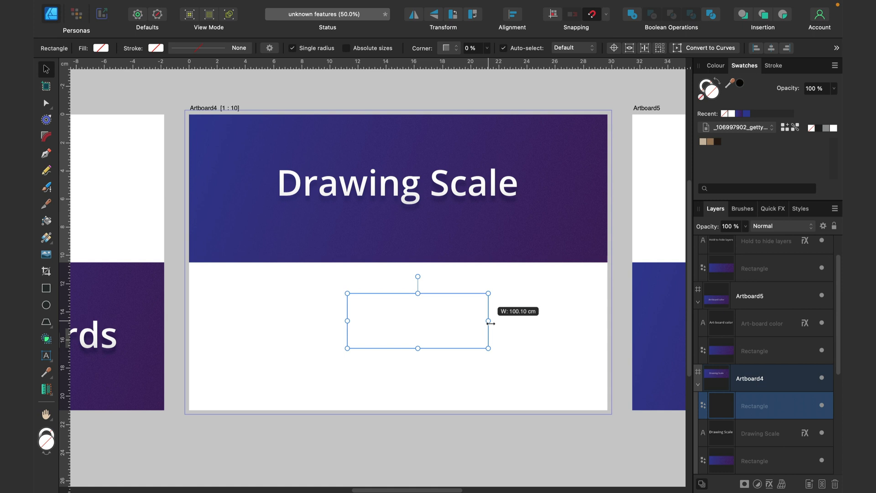
{"action": "left_click_drag", "start_coordinate": [490, 323], "coordinate": [390, 299]}
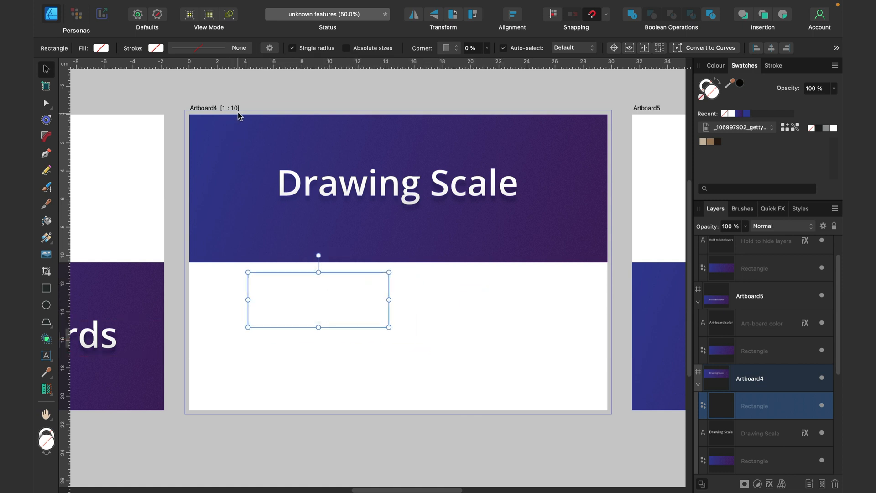
{"action": "mouse_move", "coordinate": [438, 297]}
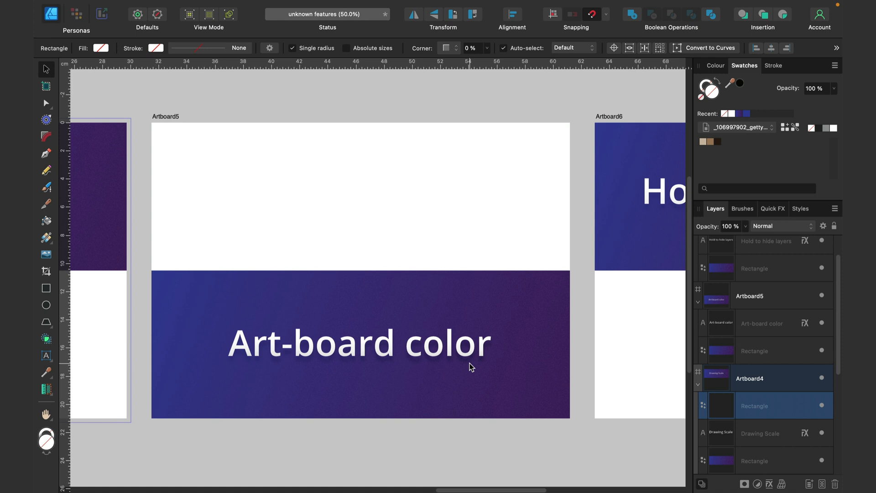
{"action": "mouse_move", "coordinate": [218, 117]}
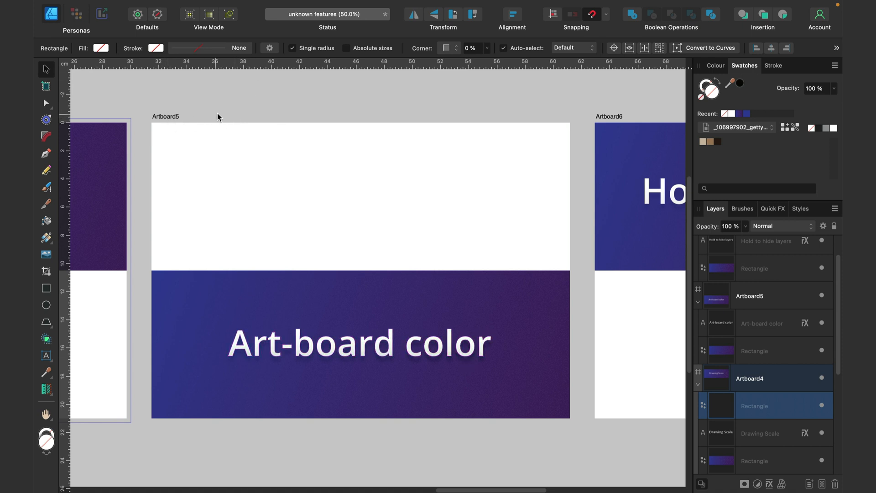
{"action": "left_click", "coordinate": [168, 120]}
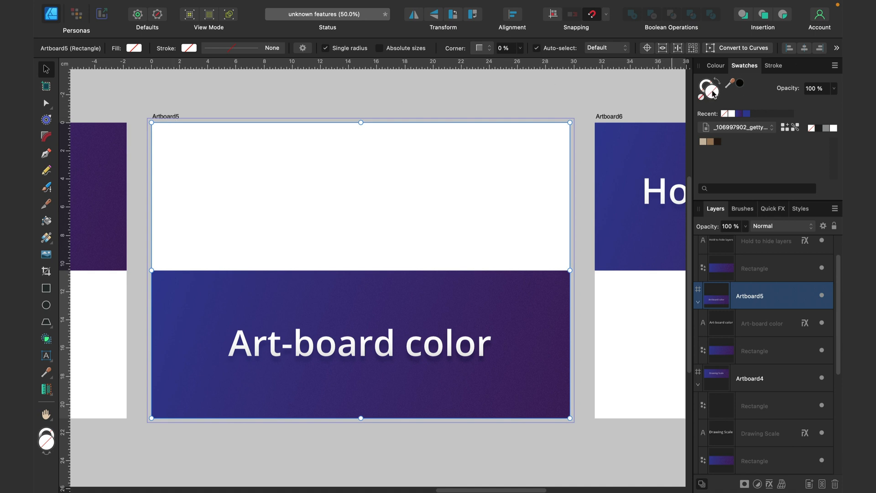
{"action": "left_click", "coordinate": [715, 65]}
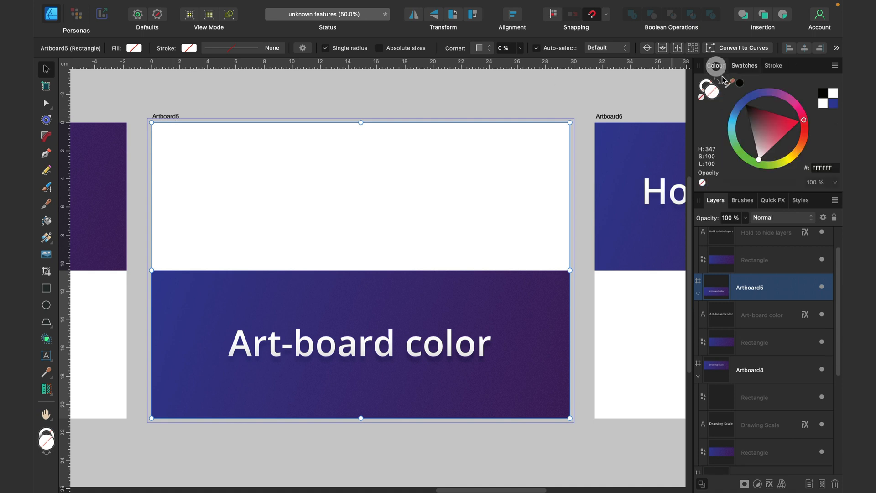
{"action": "left_click", "coordinate": [769, 133]}
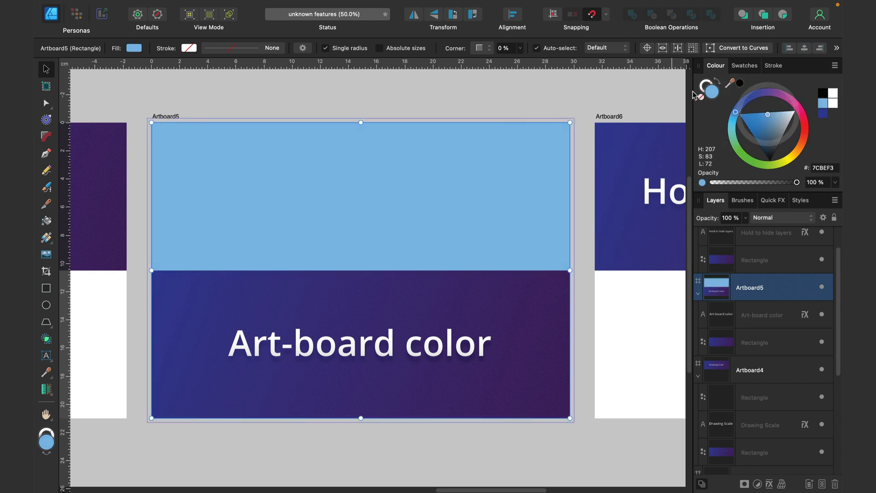
{"action": "left_click", "coordinate": [707, 91]}
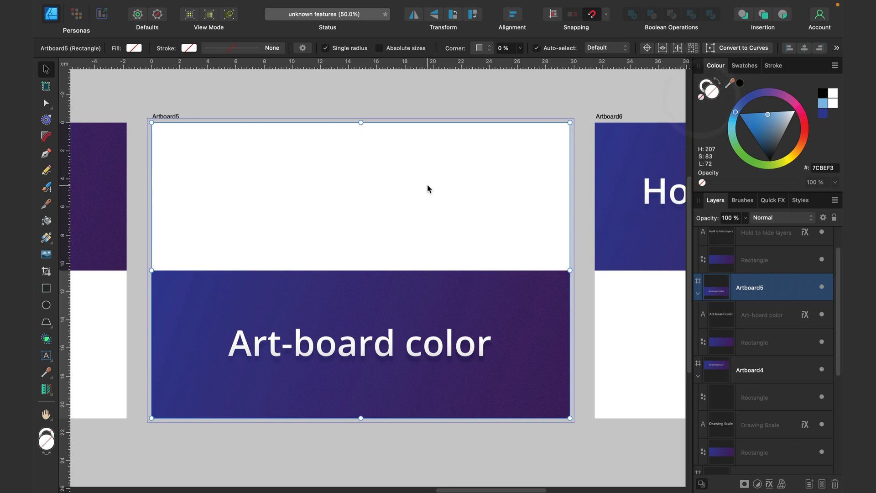
{"action": "mouse_move", "coordinate": [285, 92]}
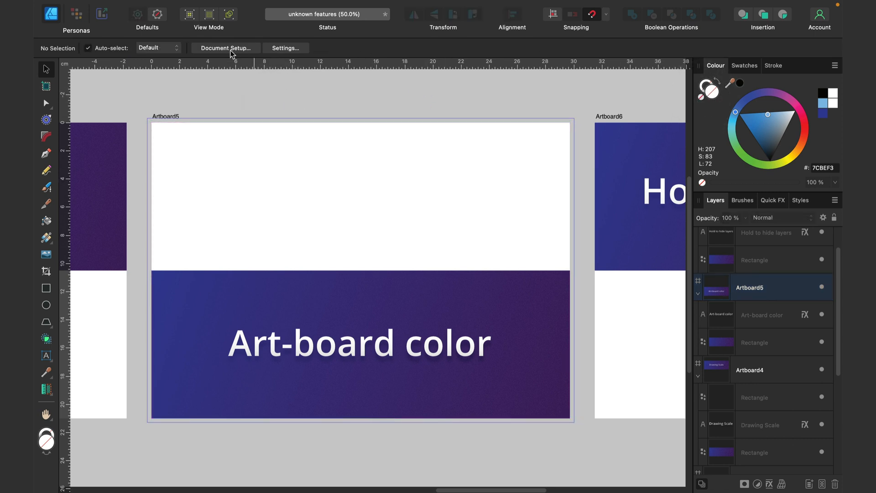
- Tick Transparent background in Document Setup and give the Art-board color artboard a white fill
{"action": "left_click", "coordinate": [225, 47]}
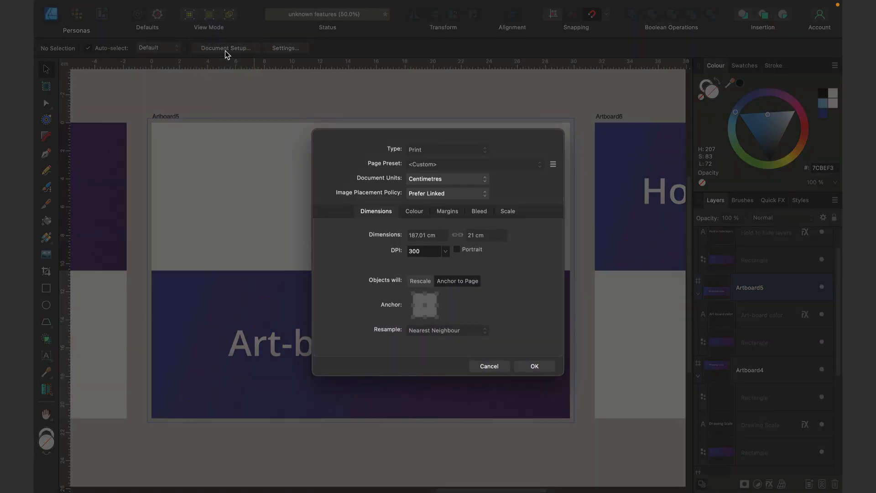
{"action": "left_click", "coordinate": [414, 211]}
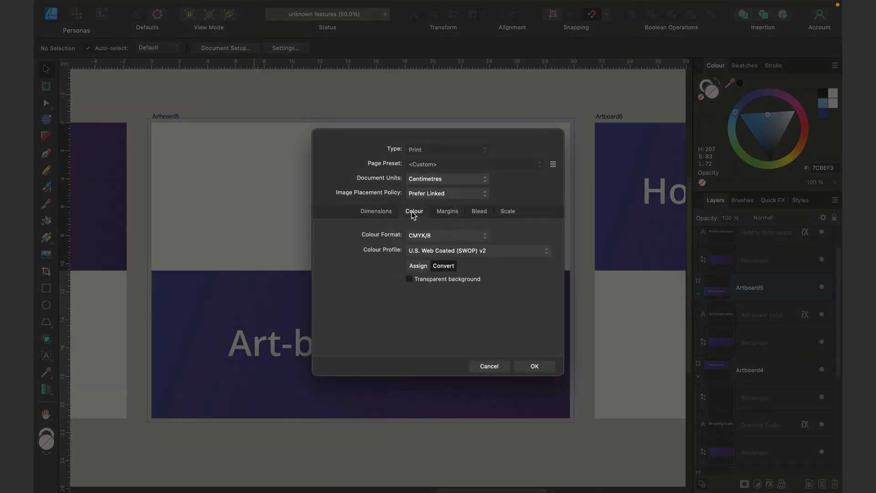
{"action": "left_click", "coordinate": [409, 278]}
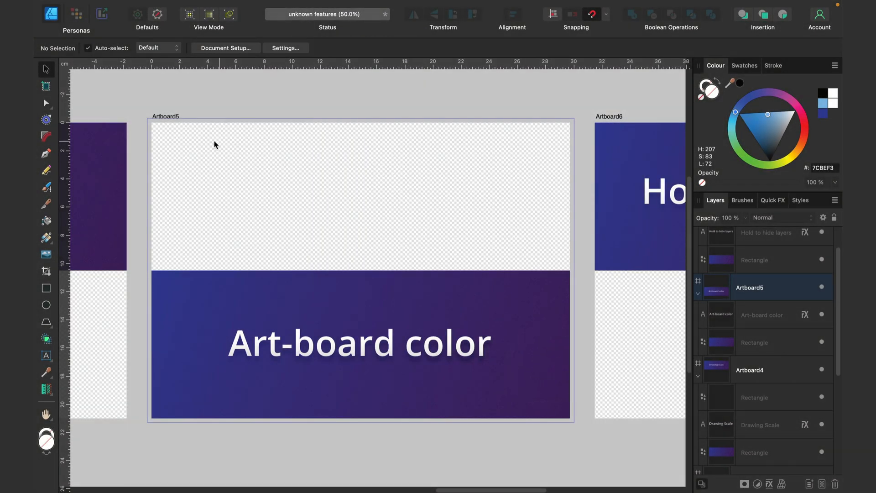
{"action": "mouse_move", "coordinate": [491, 187]}
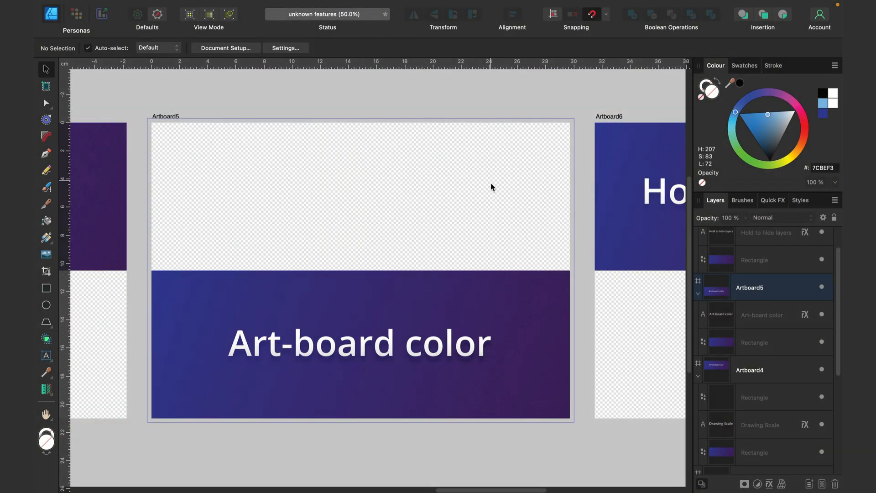
{"action": "mouse_move", "coordinate": [267, 139]}
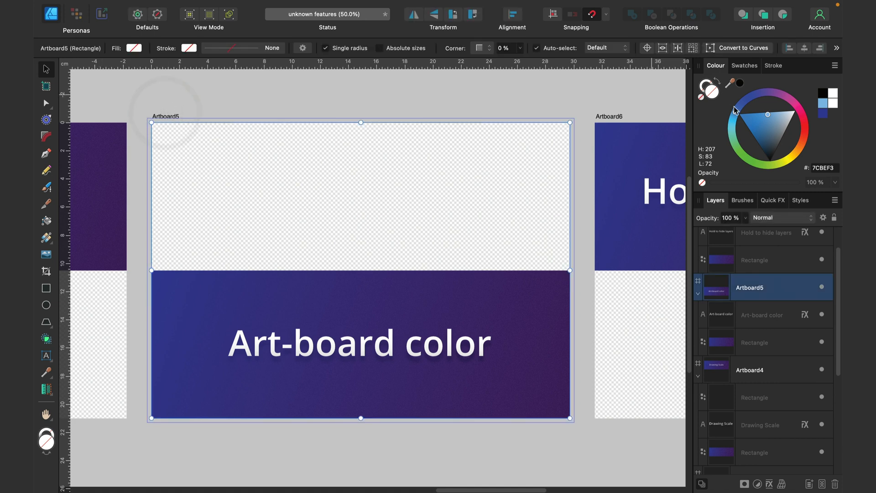
{"action": "left_click", "coordinate": [736, 113]}
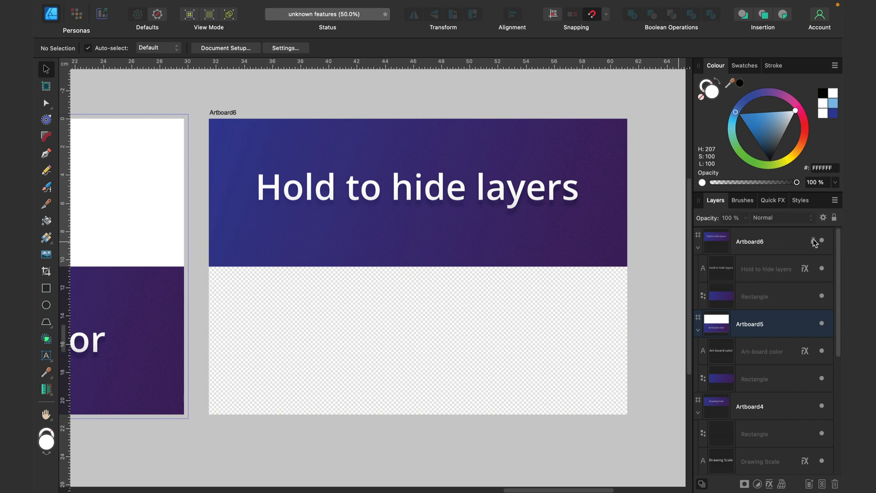
{"action": "left_click", "coordinate": [814, 241]}
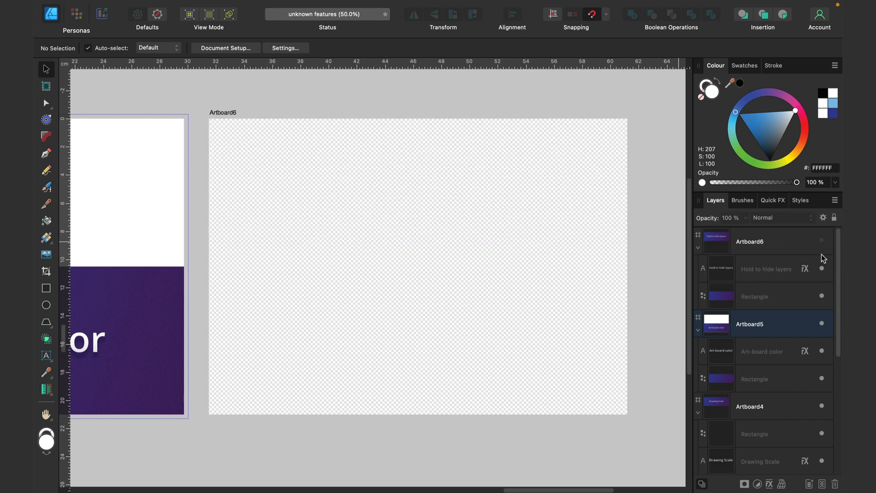
{"action": "left_click", "coordinate": [822, 269]}
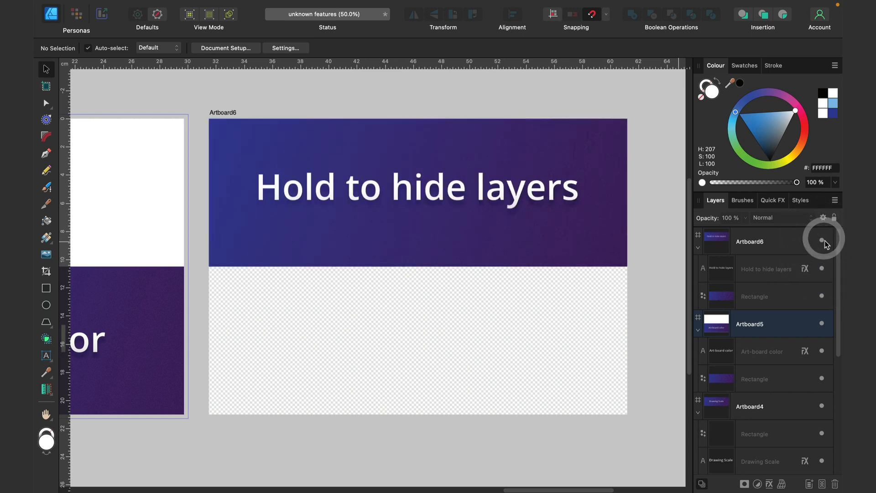
{"action": "left_click", "coordinate": [823, 241]}
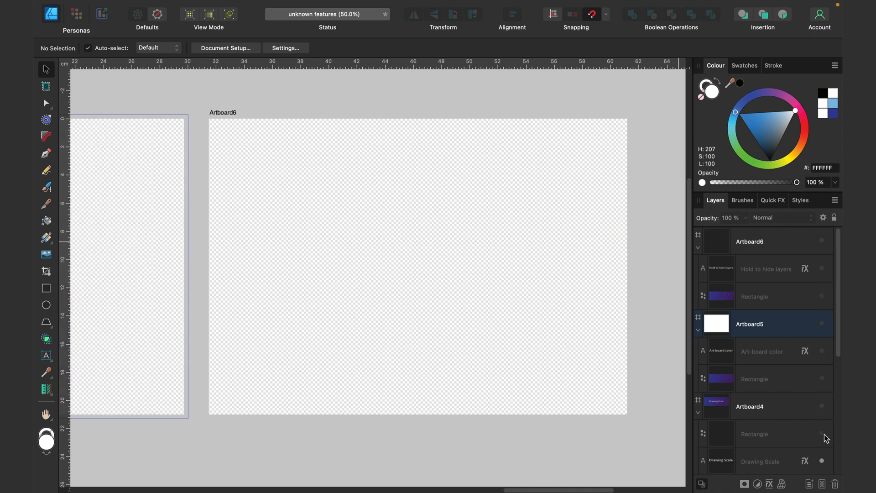
{"action": "mouse_move", "coordinate": [825, 435]}
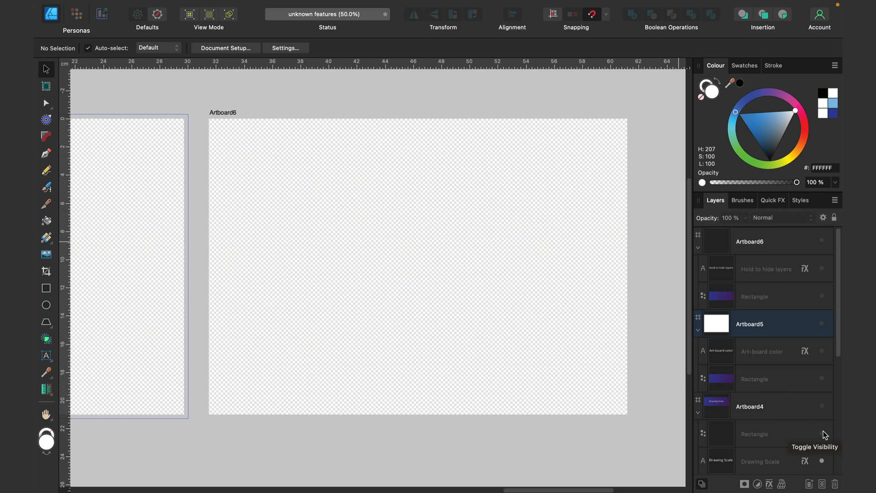
{"action": "mouse_move", "coordinate": [823, 413]}
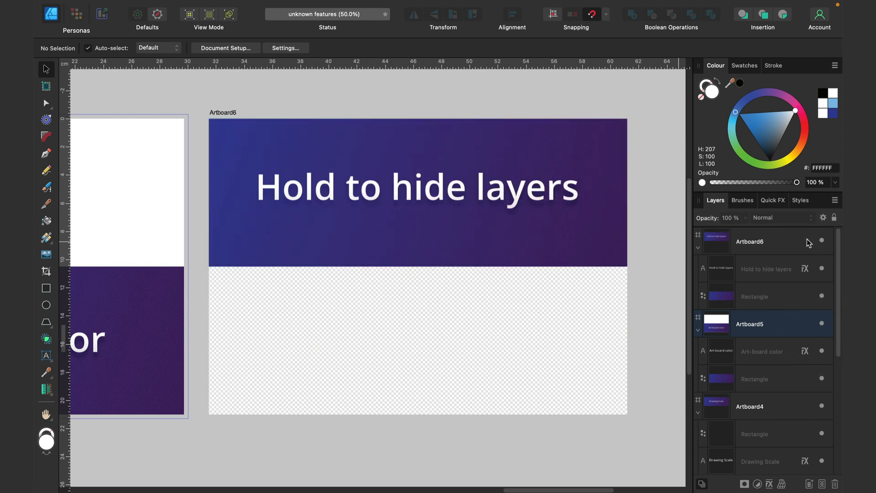
{"action": "mouse_move", "coordinate": [348, 97]}
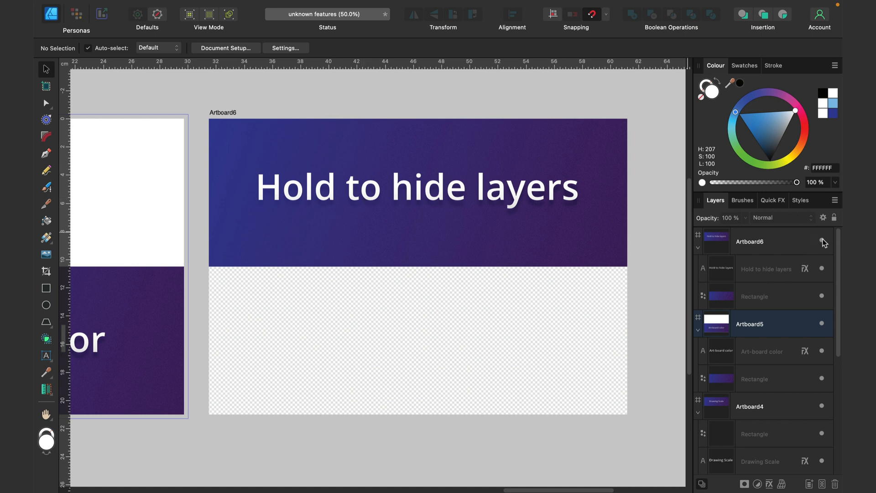
{"action": "mouse_move", "coordinate": [821, 351]}
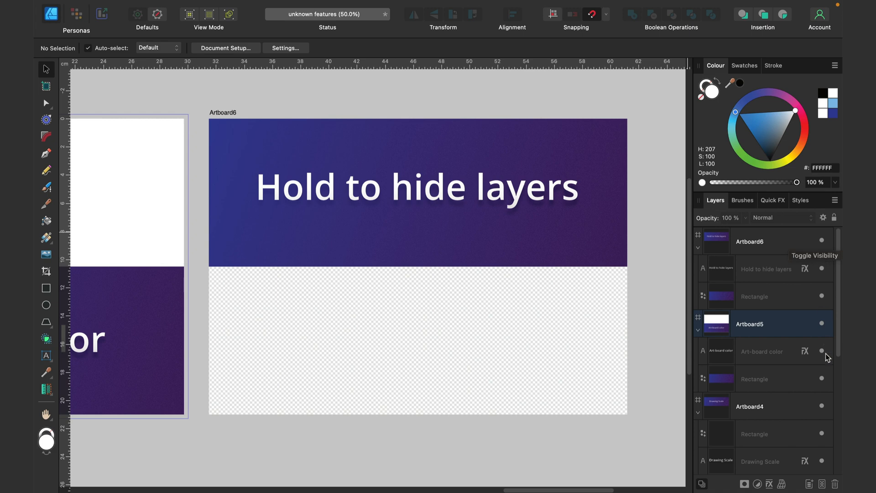
{"action": "mouse_move", "coordinate": [390, 95]}
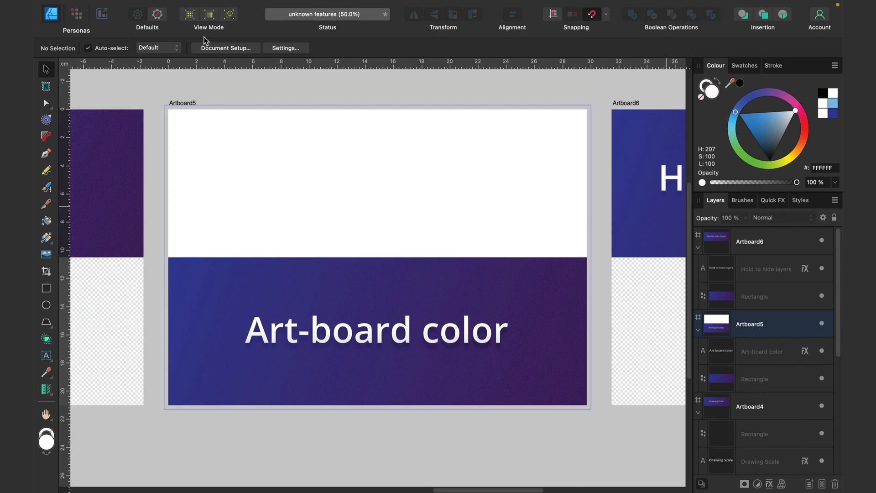
{"action": "mouse_move", "coordinate": [209, 57]}
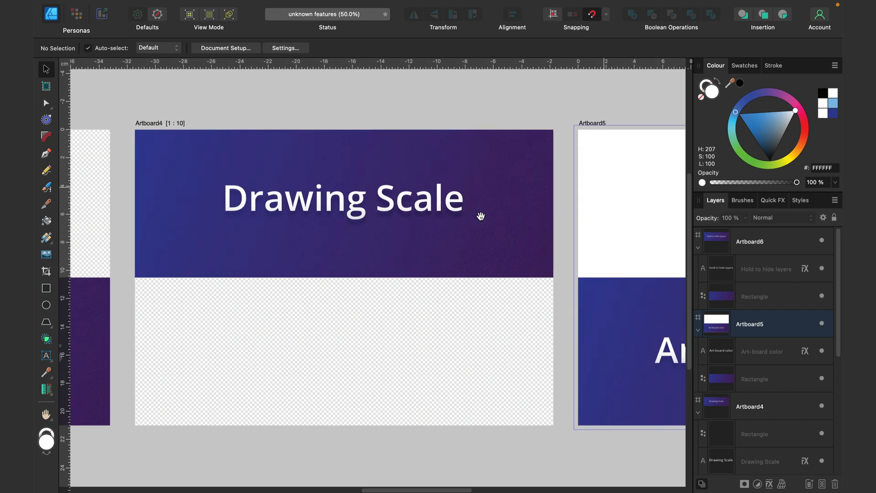
{"action": "mouse_move", "coordinate": [226, 176]}
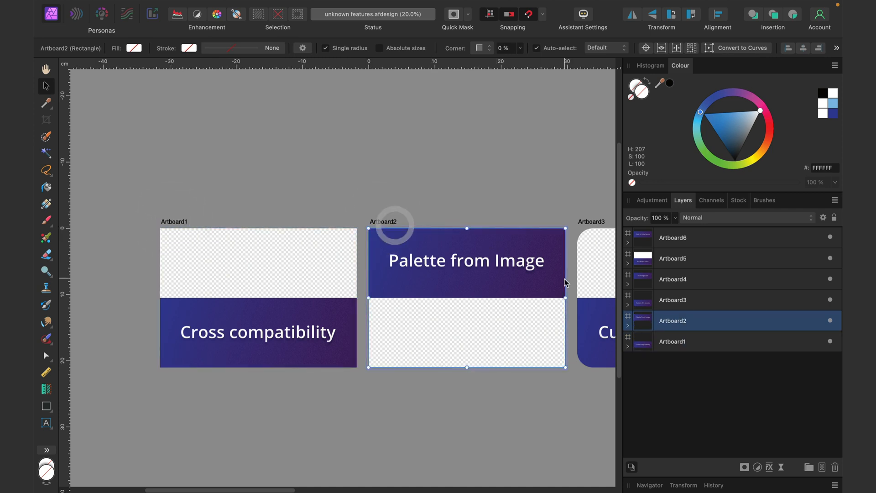
- Deselect the 'Palette from Image' artboard and scroll the canvas right
{"action": "left_click", "coordinate": [628, 326]}
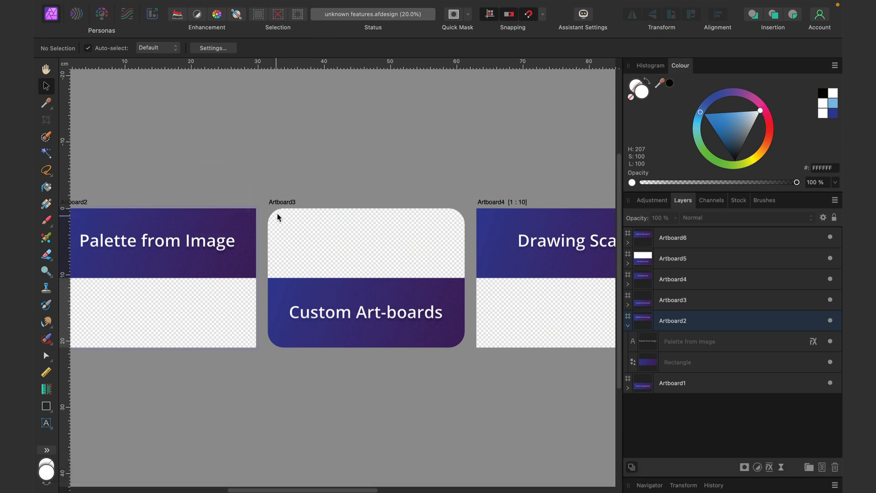
{"action": "scroll", "scroll_direction": "right", "scroll_amount": 3}
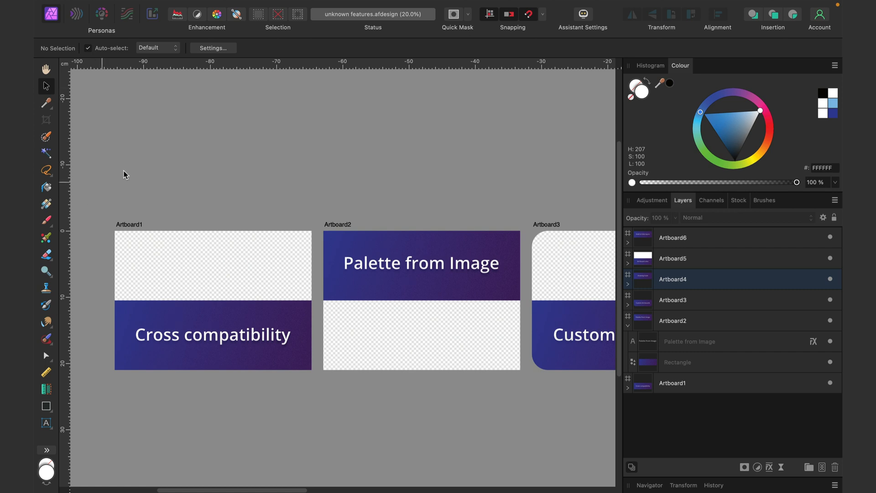
{"action": "mouse_move", "coordinate": [229, 152]}
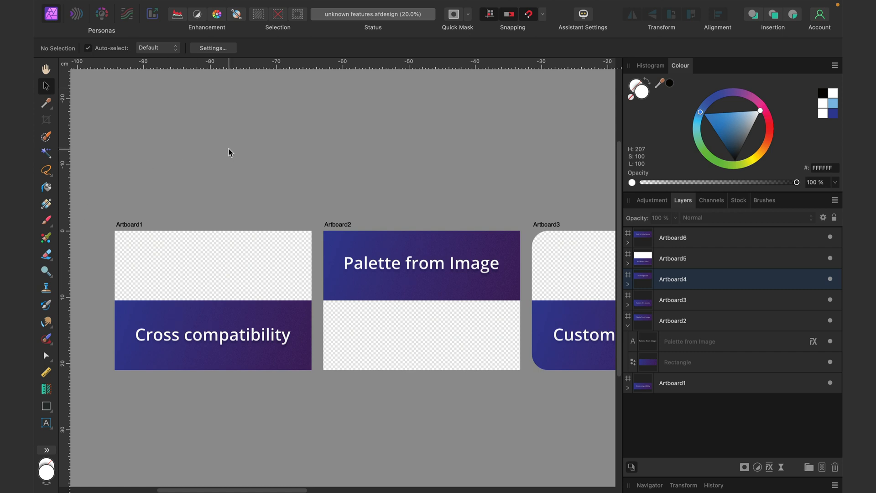
{"action": "mouse_move", "coordinate": [130, 210]}
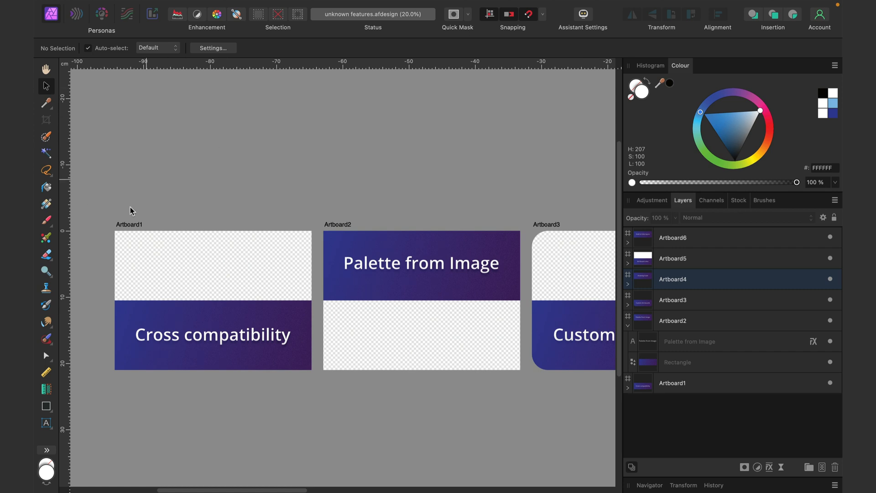
{"action": "mouse_move", "coordinate": [469, 200]}
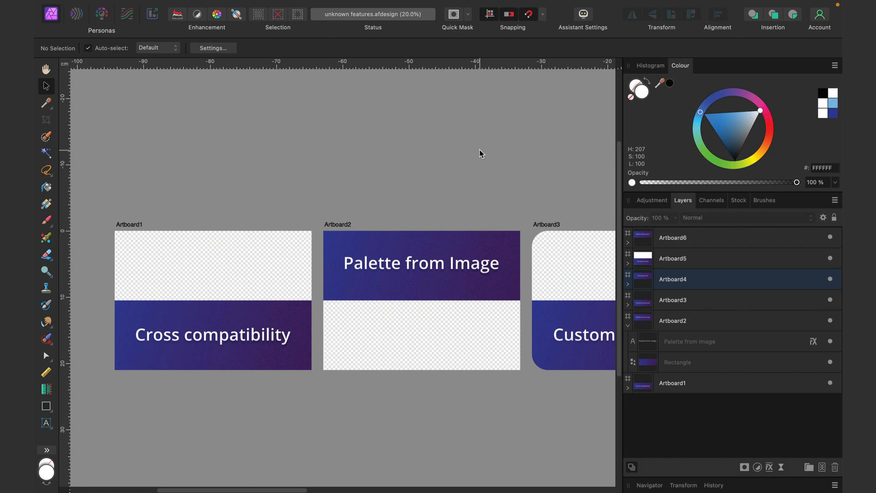
{"action": "mouse_move", "coordinate": [484, 148]}
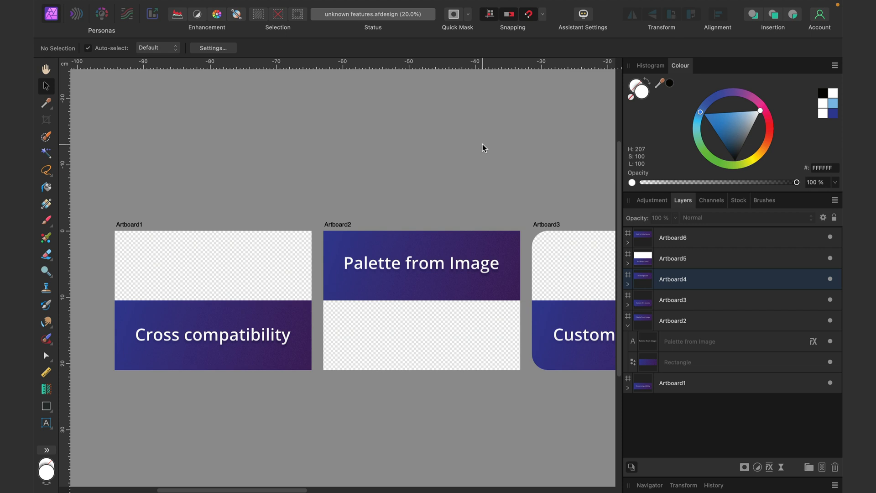